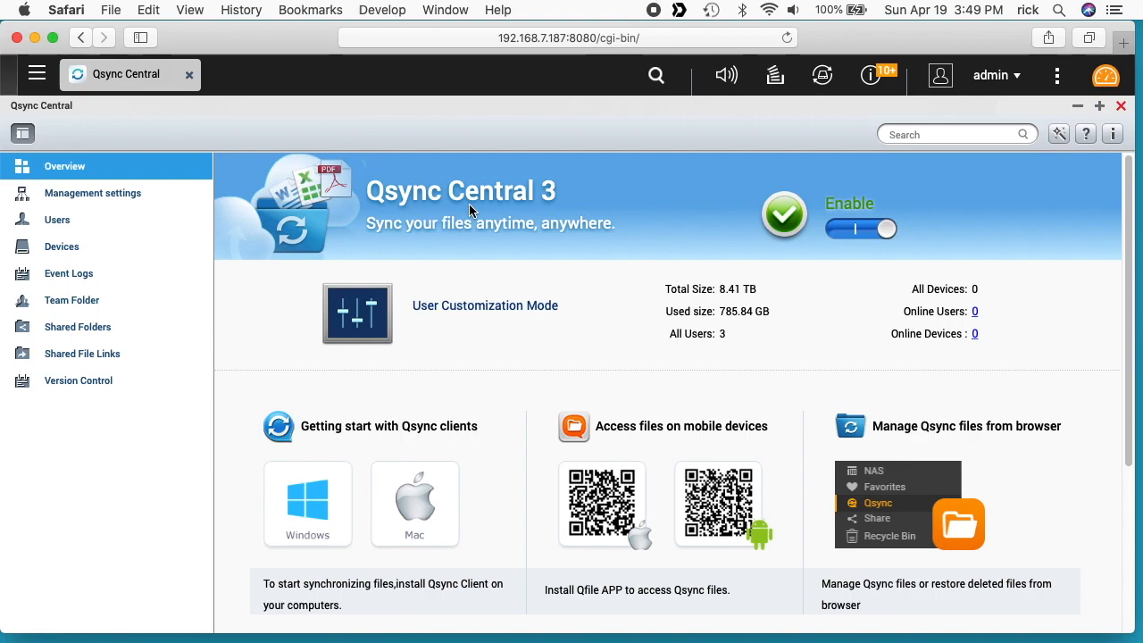
{"action": "mouse_move", "coordinate": [415, 490]}
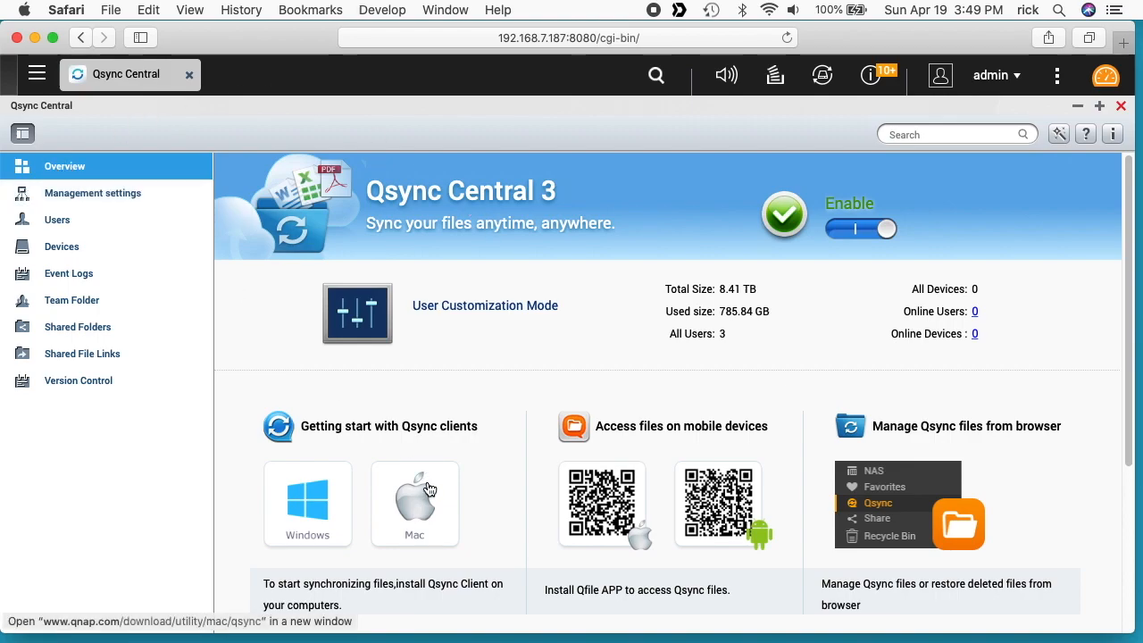
{"action": "mouse_move", "coordinate": [429, 500]}
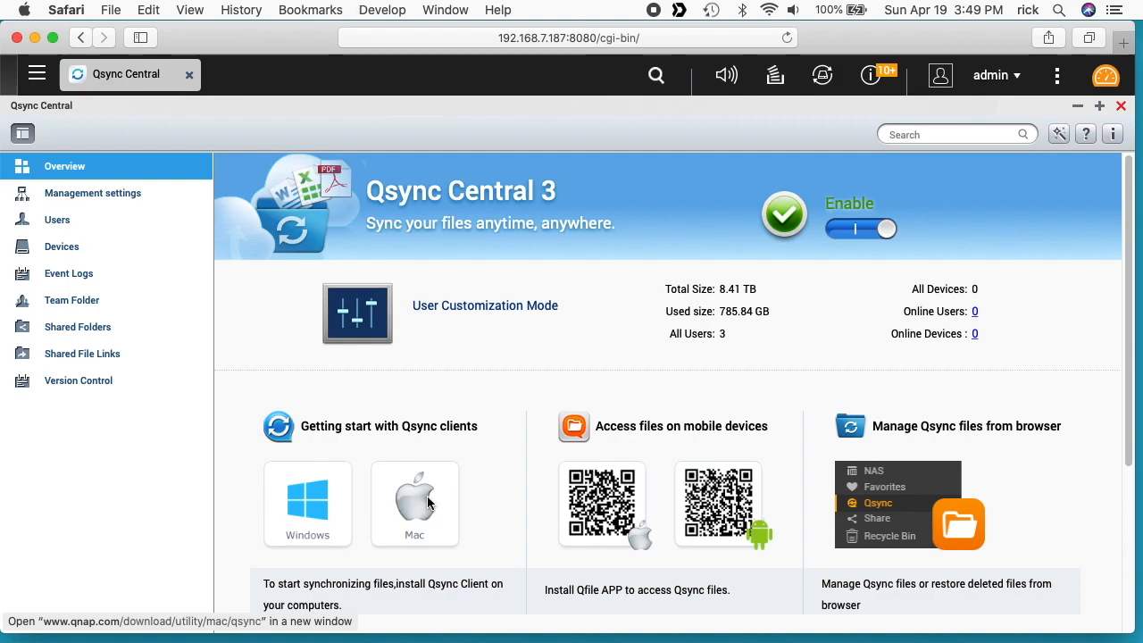
Download the Qsync Client for Mac .dmg, mount it and agree to its licence
{"action": "left_click", "coordinate": [414, 503]}
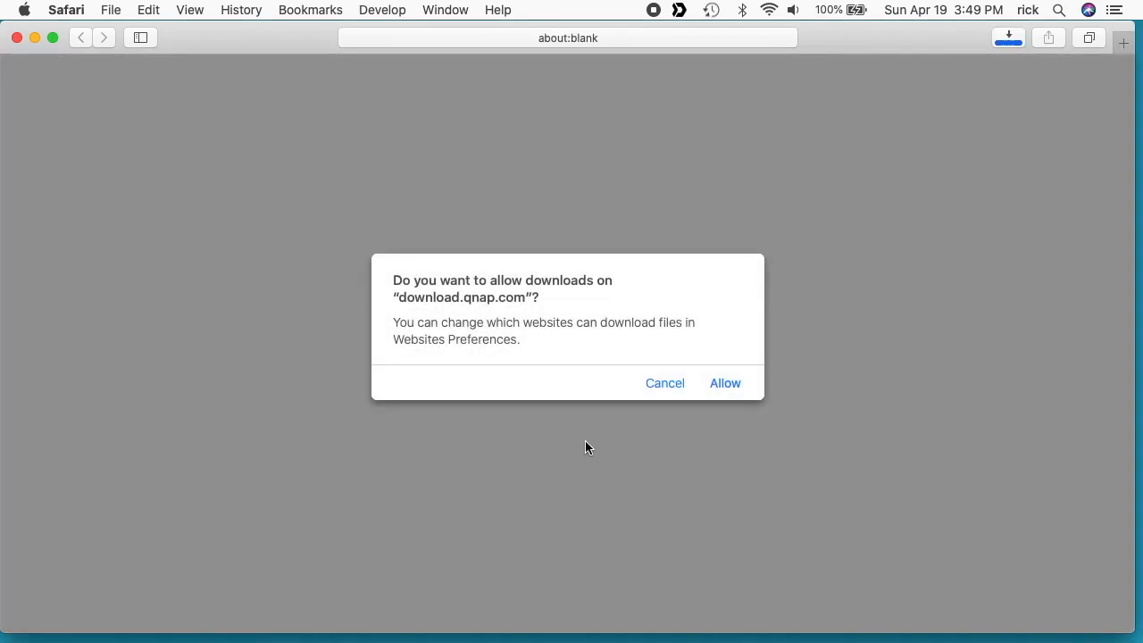
{"action": "left_click", "coordinate": [725, 383]}
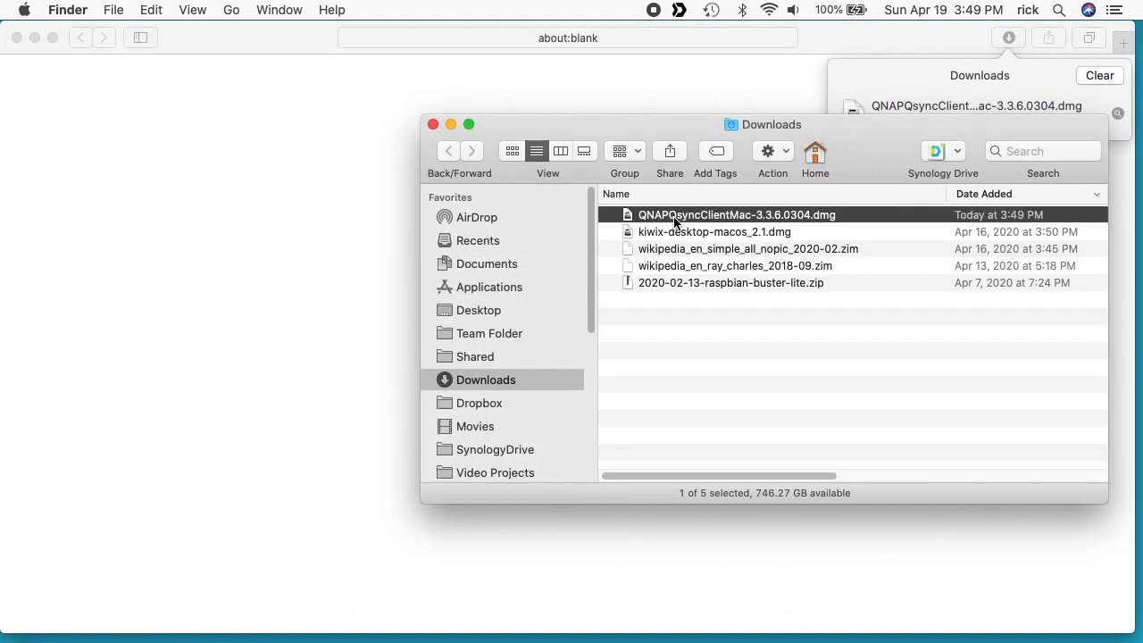
{"action": "double_click", "coordinate": [736, 214]}
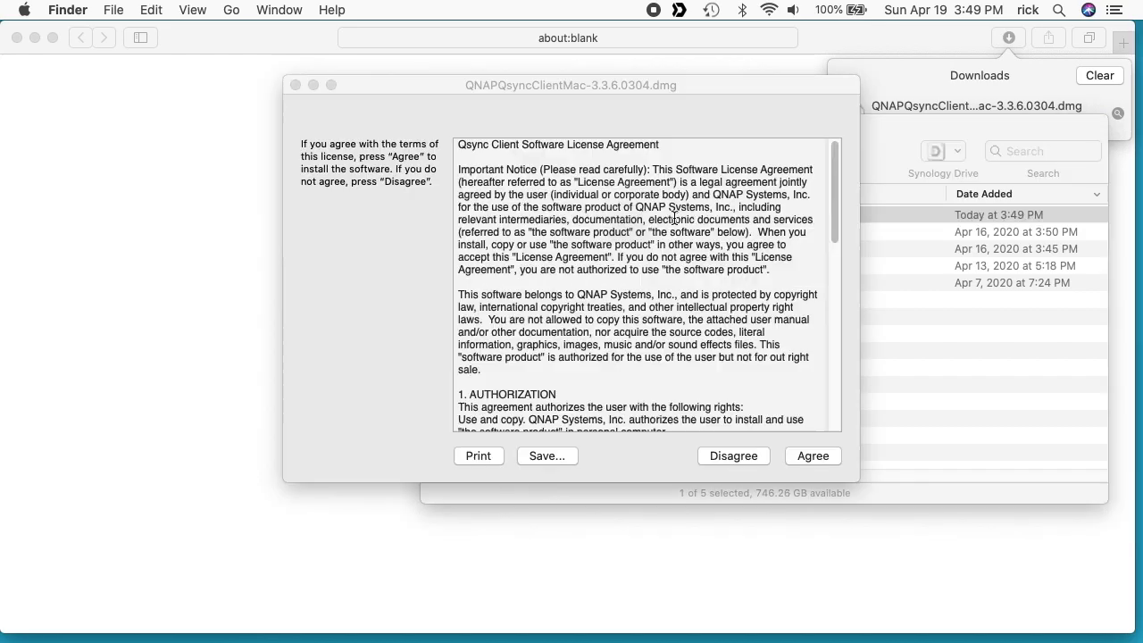
{"action": "left_click", "coordinate": [811, 456]}
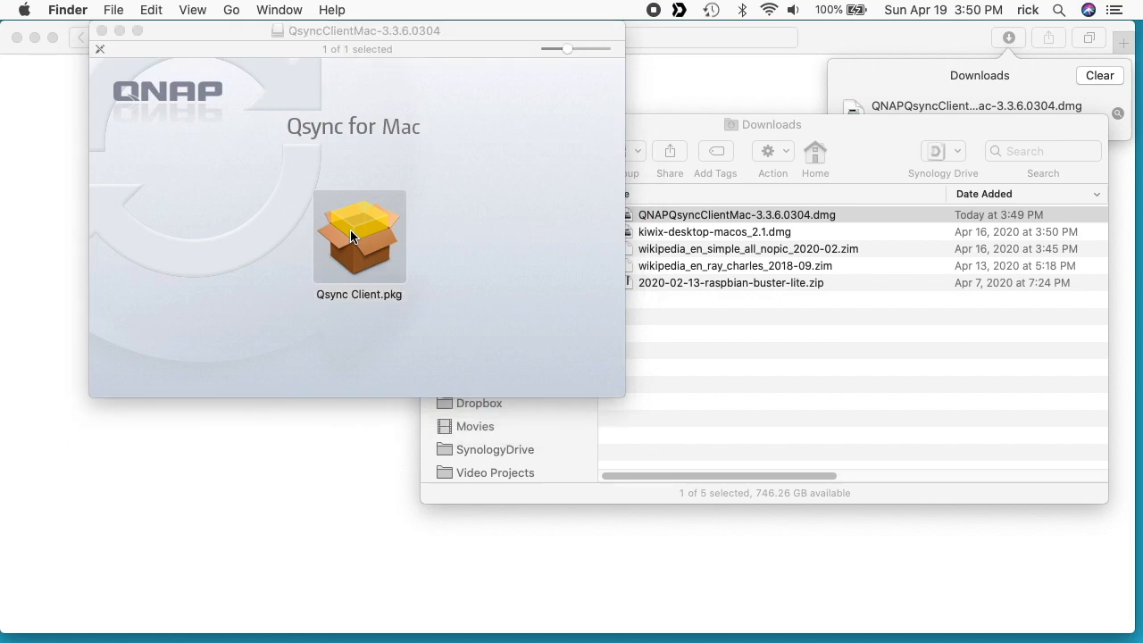
Run Qsync Client.pkg with a standard install, authorizing with the password, and close the finished installer
{"action": "double_click", "coordinate": [359, 234]}
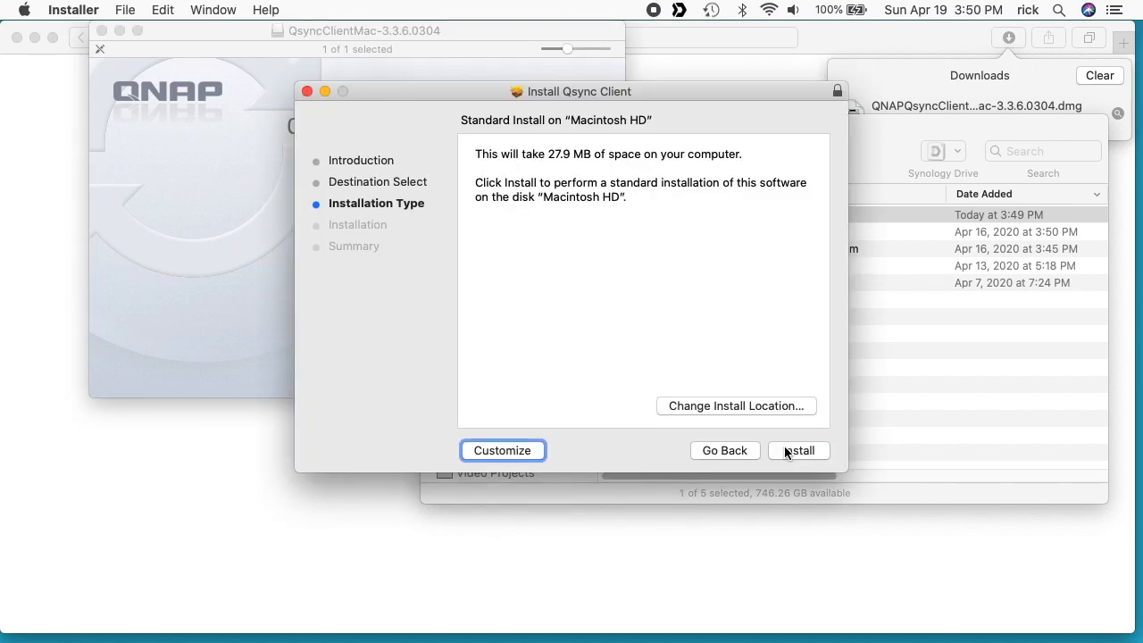
{"action": "left_click", "coordinate": [797, 450]}
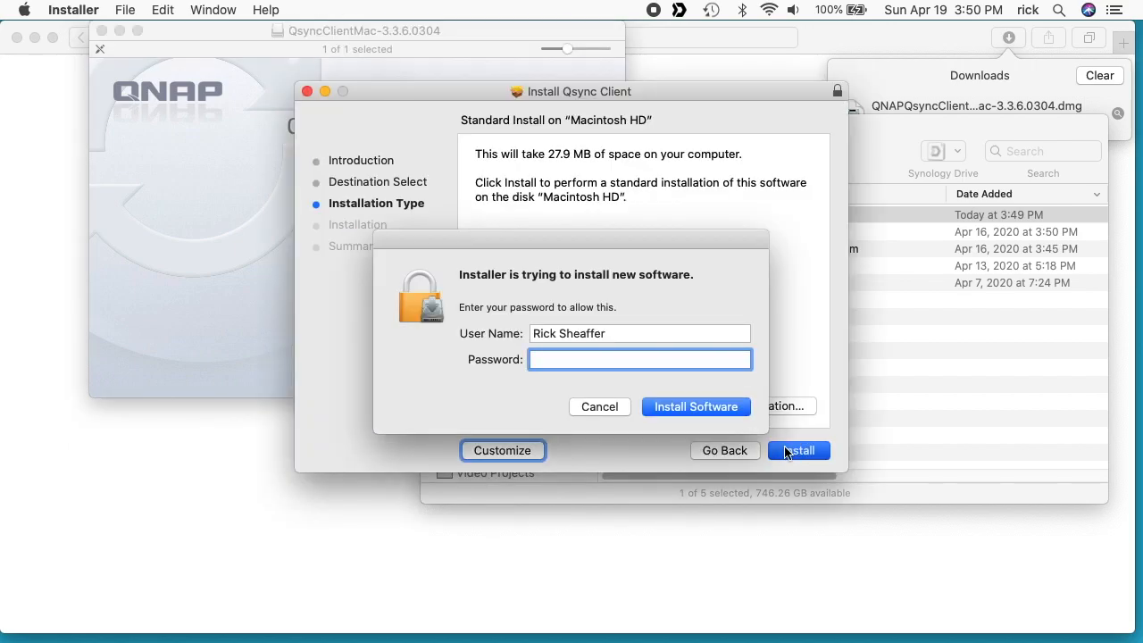
{"action": "left_click", "coordinate": [696, 408]}
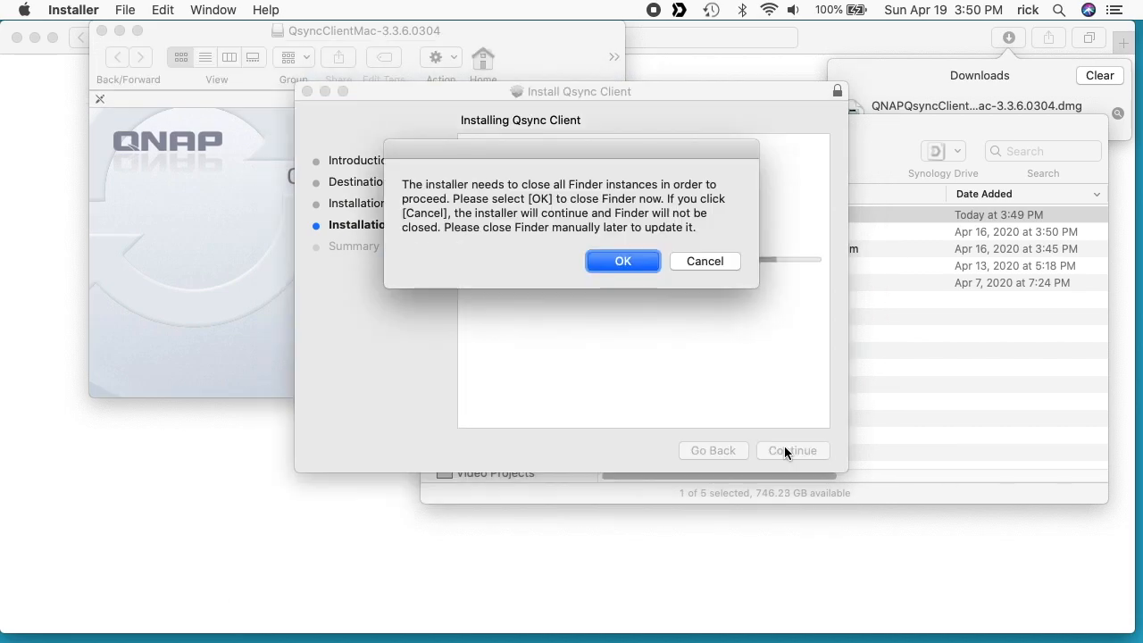
{"action": "left_click", "coordinate": [621, 261]}
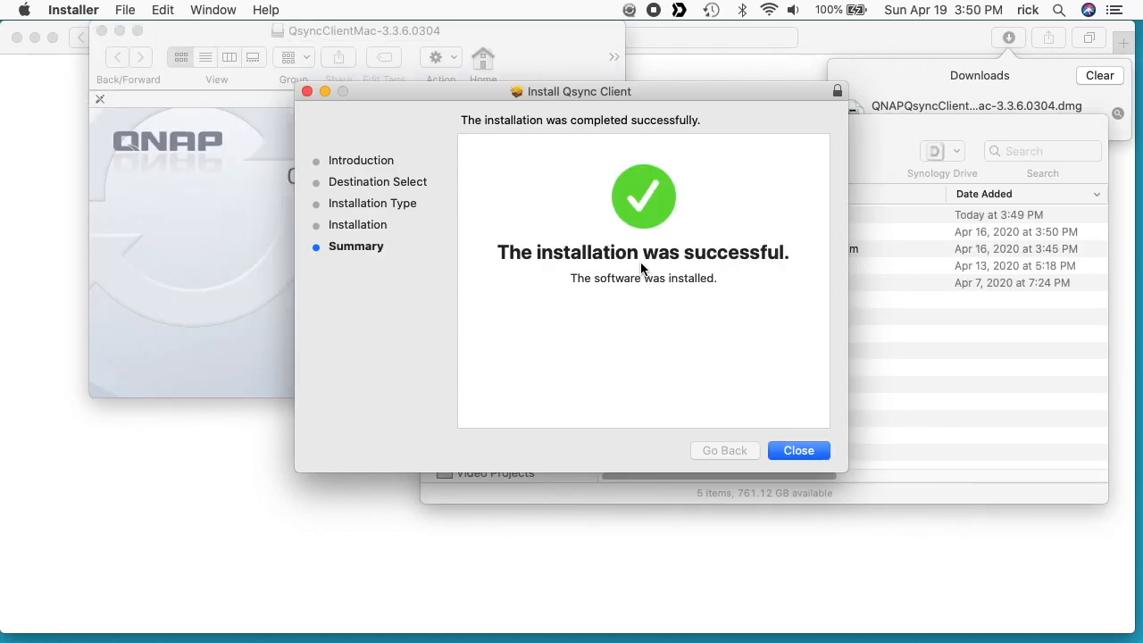
{"action": "left_click", "coordinate": [799, 450]}
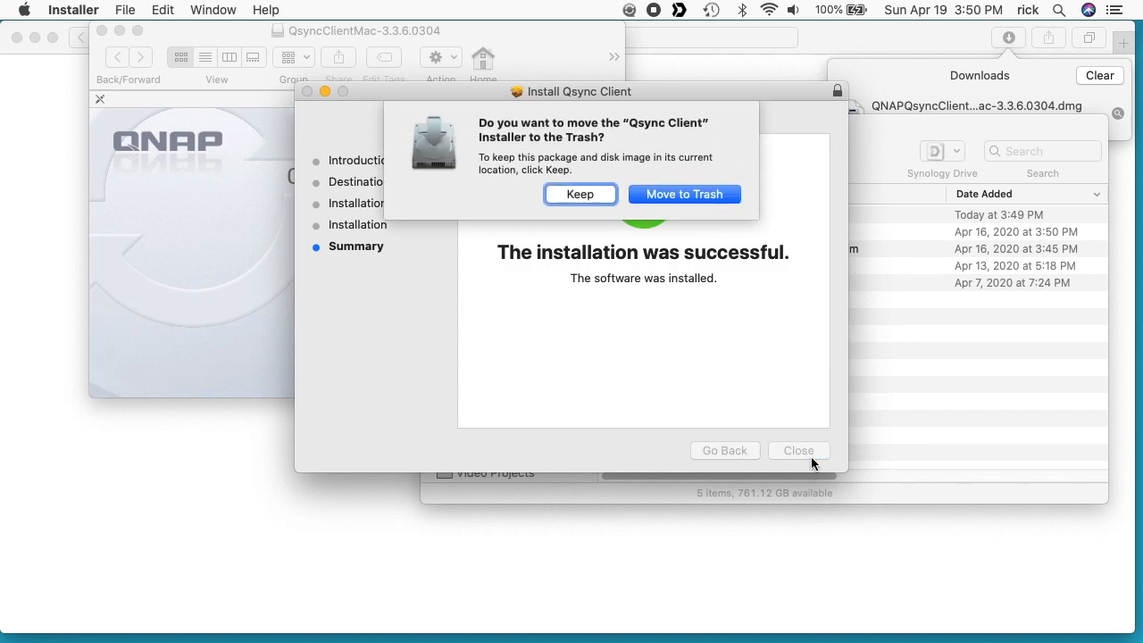
Answer the installer's keep-or-trash prompt so the Qsync Quick Start welcome appears
{"action": "left_click", "coordinate": [578, 193]}
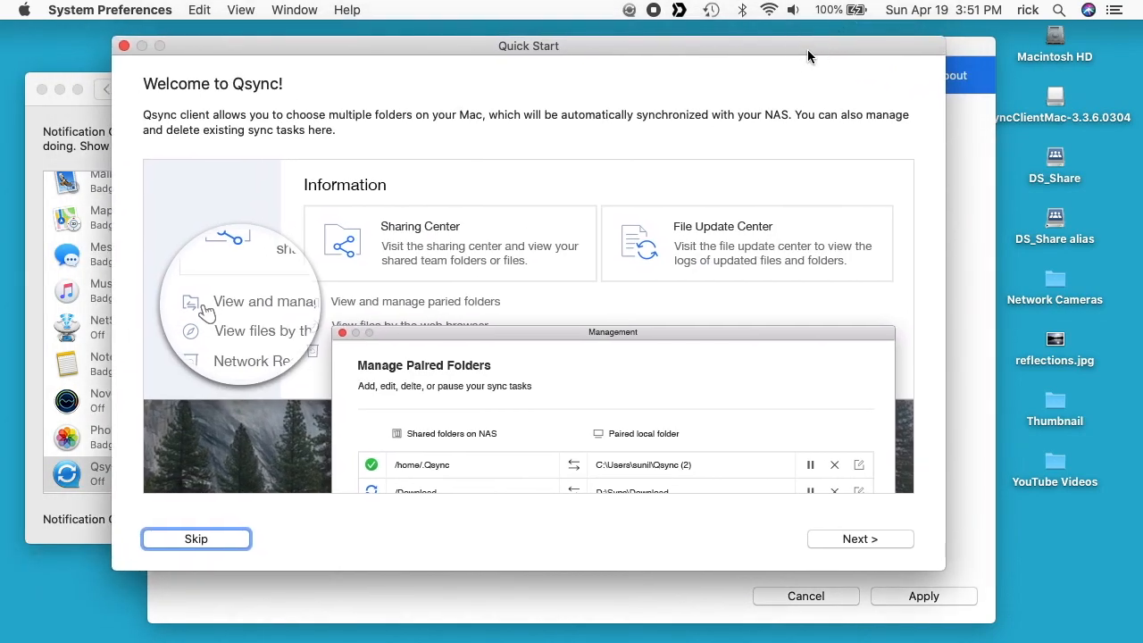
{"action": "mouse_move", "coordinate": [766, 75]}
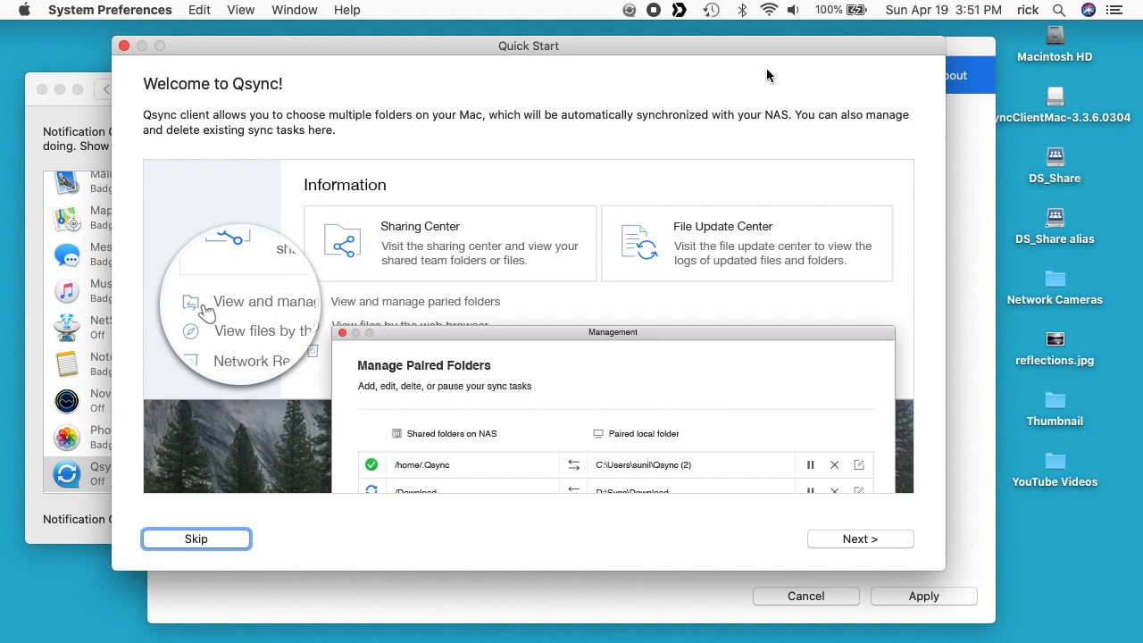
{"action": "mouse_move", "coordinate": [621, 154]}
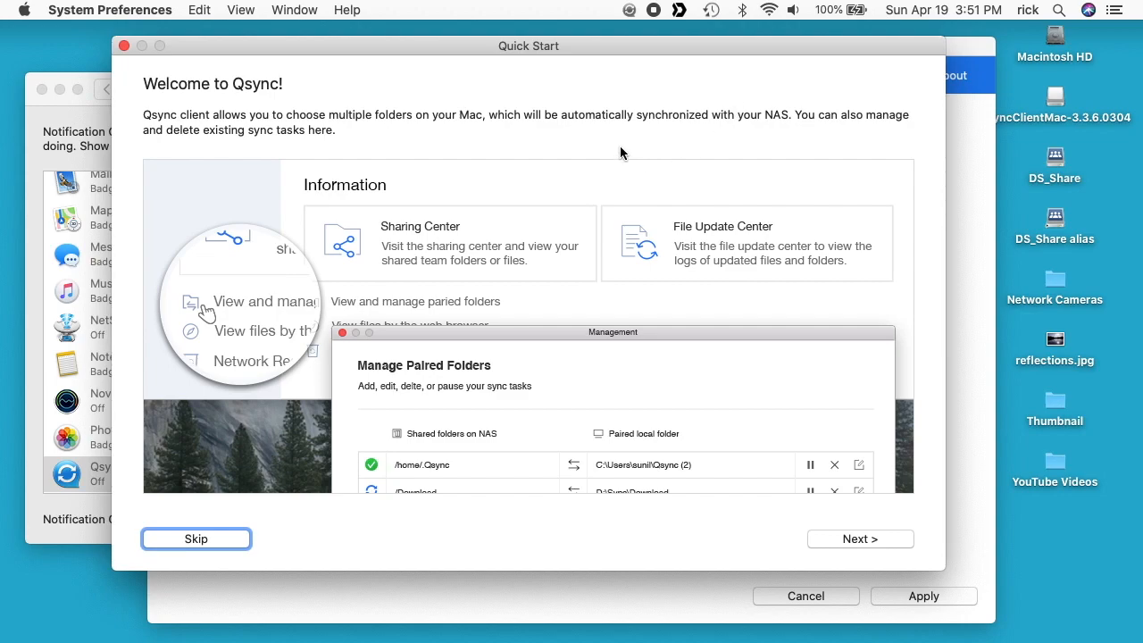
{"action": "mouse_move", "coordinate": [536, 145]}
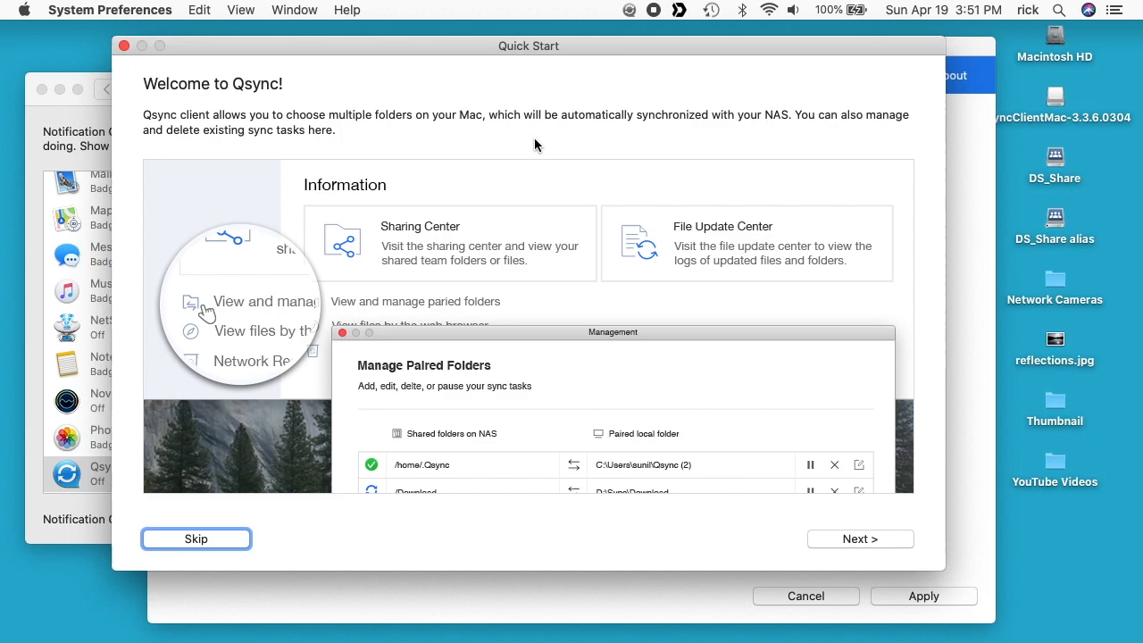
{"action": "mouse_move", "coordinate": [722, 407]}
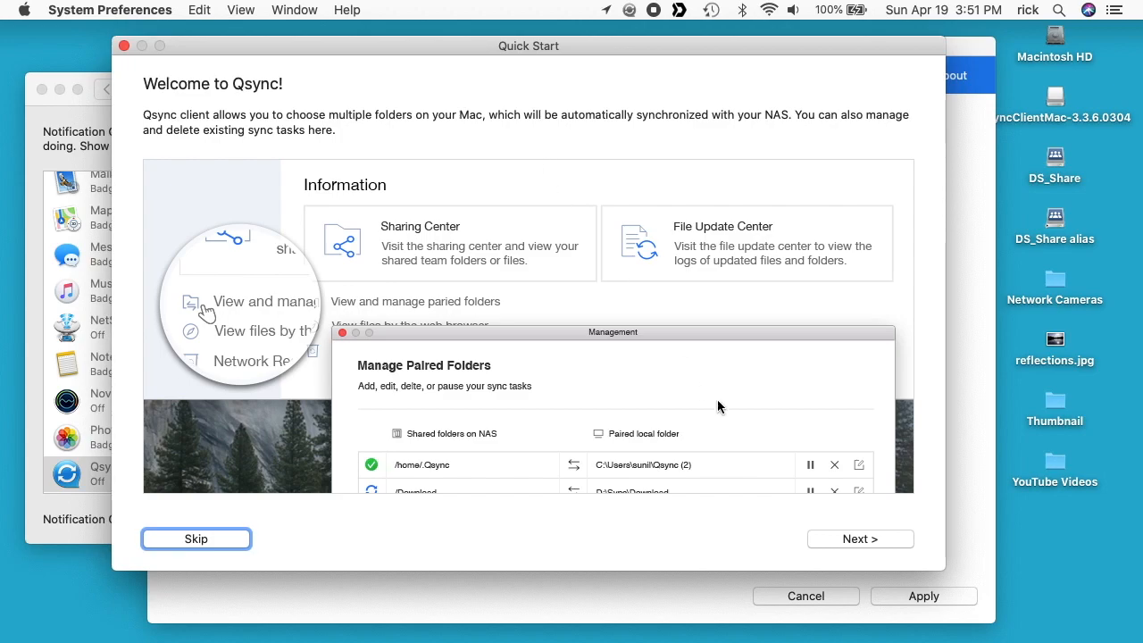
Advance the Quick Start tour past Welcome and LAN Sync to the new-design page
{"action": "left_click", "coordinate": [859, 540]}
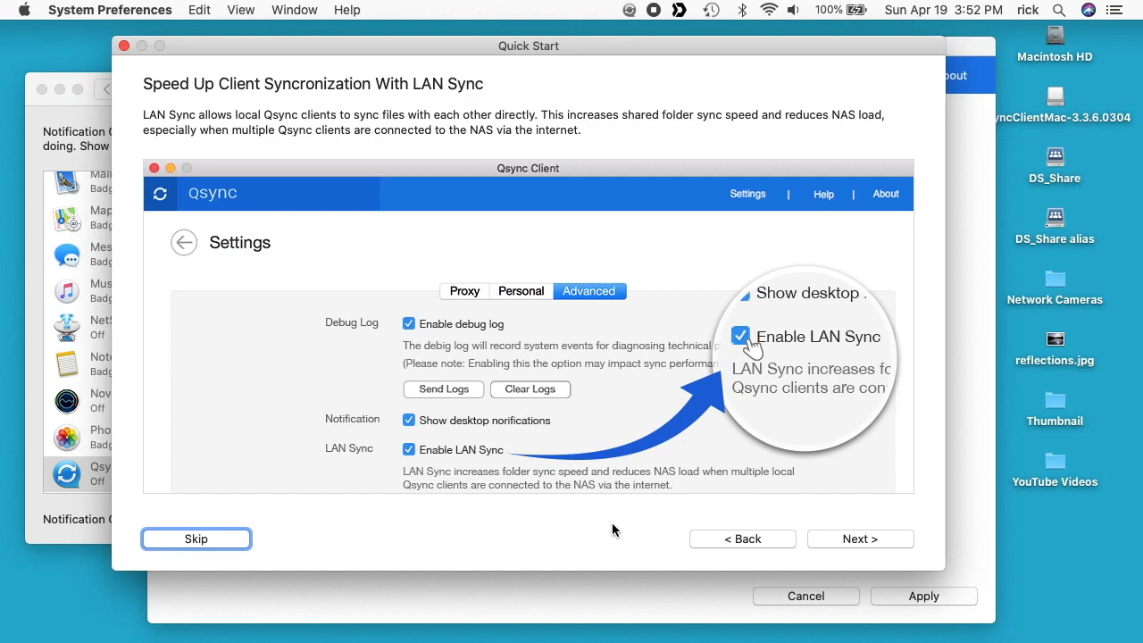
{"action": "mouse_move", "coordinate": [796, 527]}
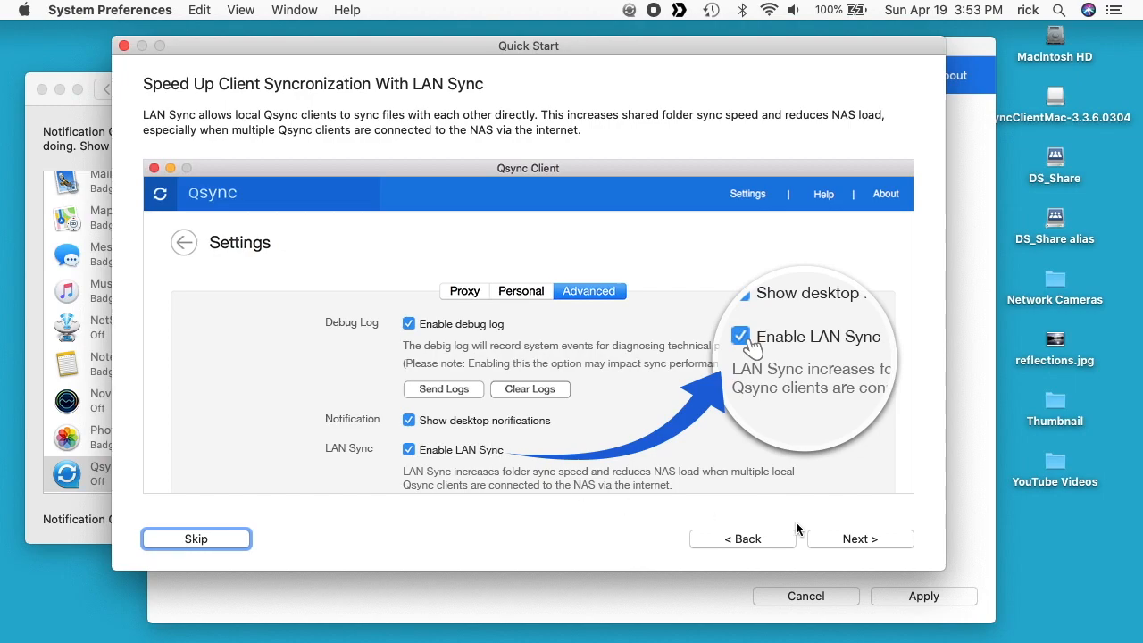
{"action": "left_click", "coordinate": [859, 539]}
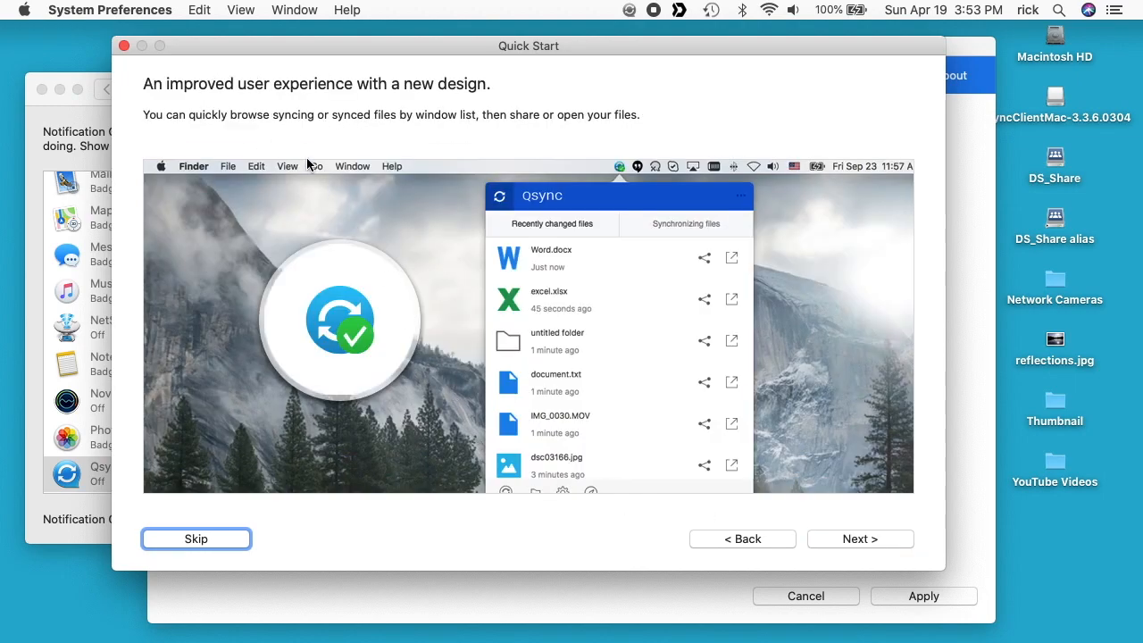
{"action": "mouse_move", "coordinate": [425, 147]}
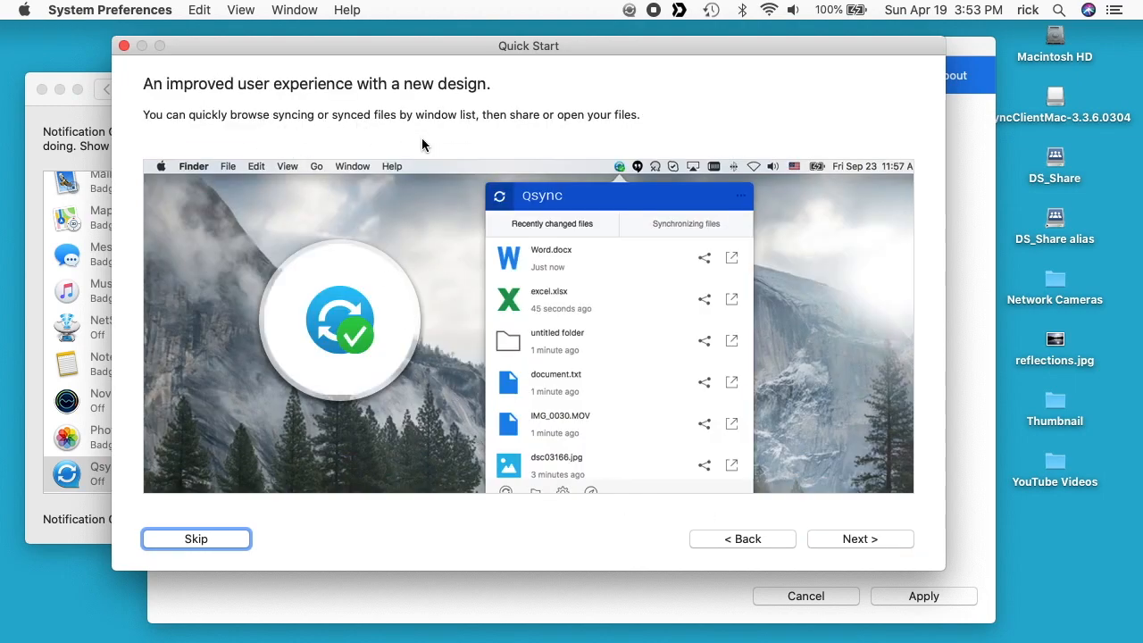
{"action": "mouse_move", "coordinate": [698, 118]}
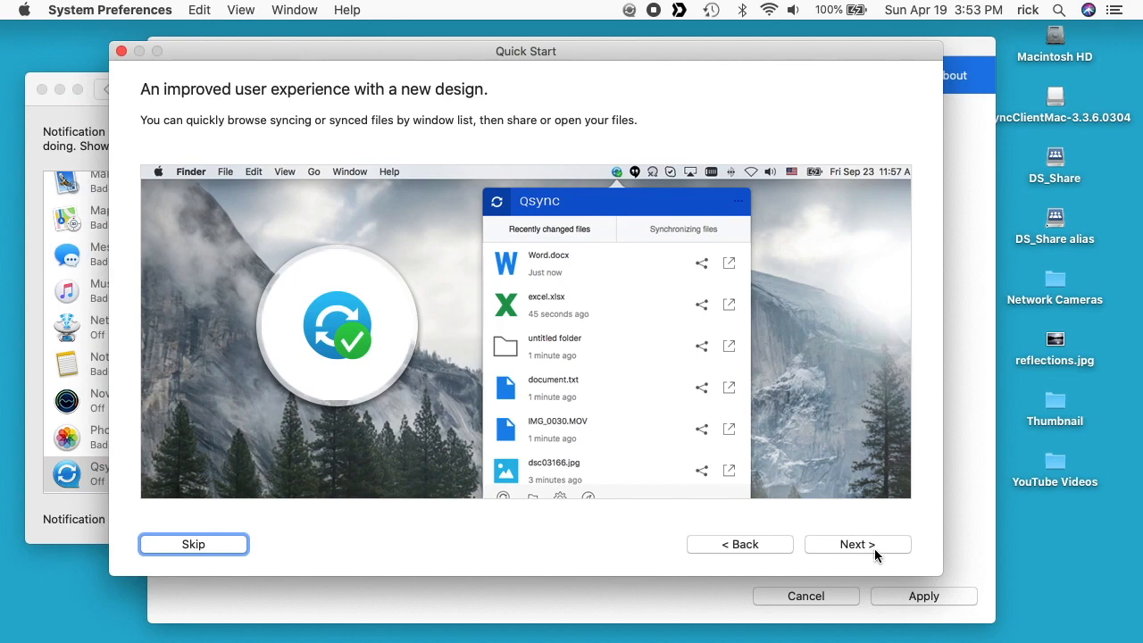
Advance the tour past Smart delete to the 'Access files via File Station' page
{"action": "left_click", "coordinate": [857, 543]}
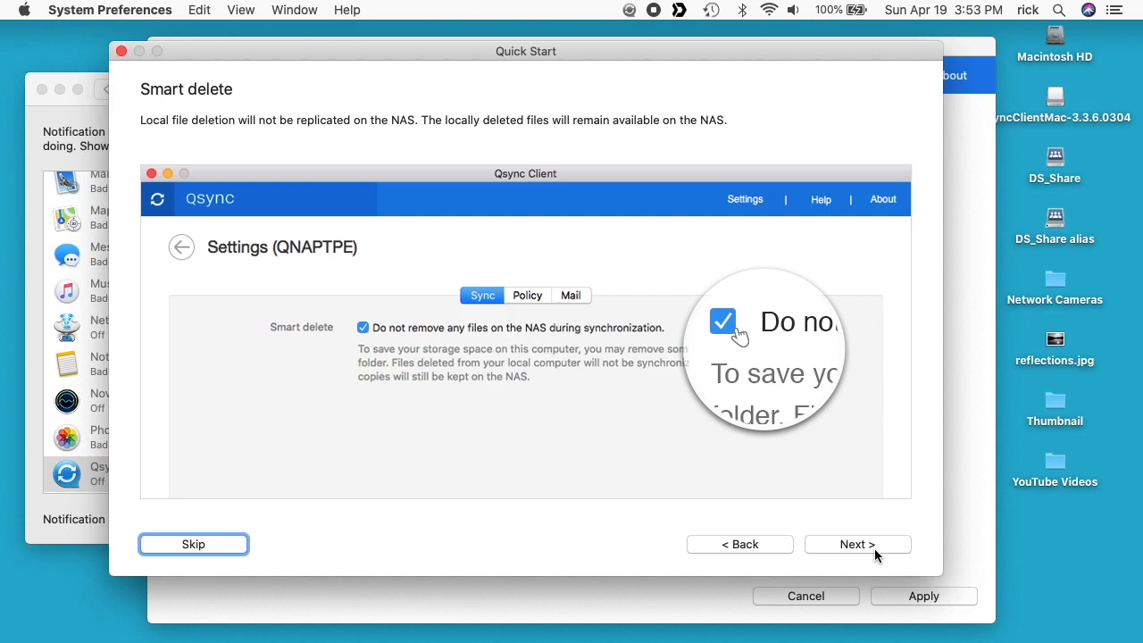
{"action": "mouse_move", "coordinate": [570, 396]}
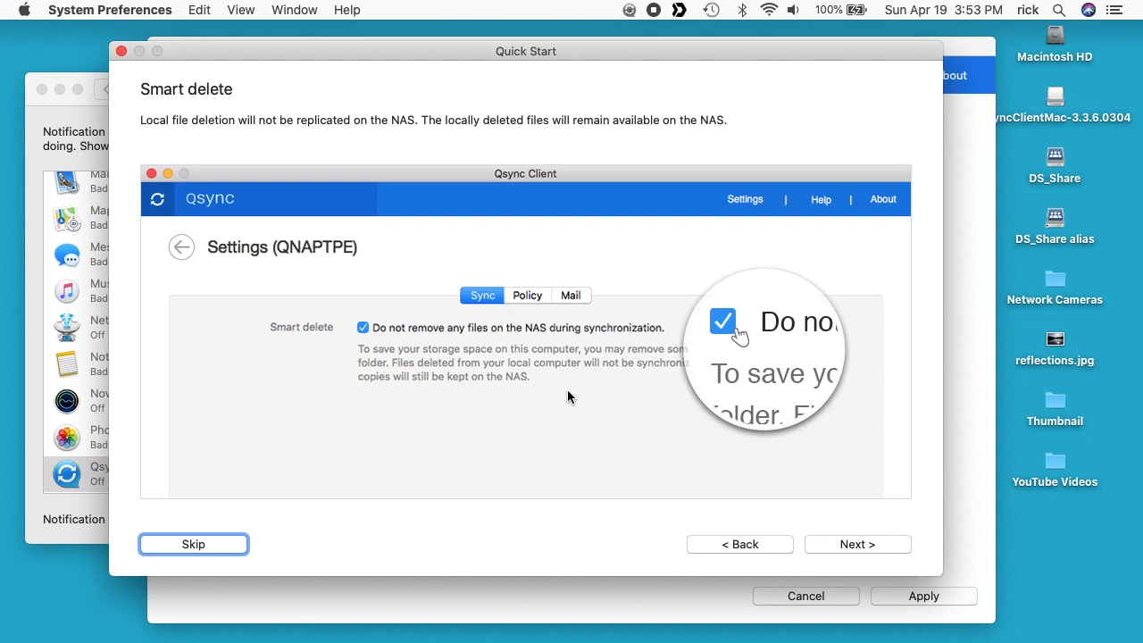
{"action": "mouse_move", "coordinate": [862, 543]}
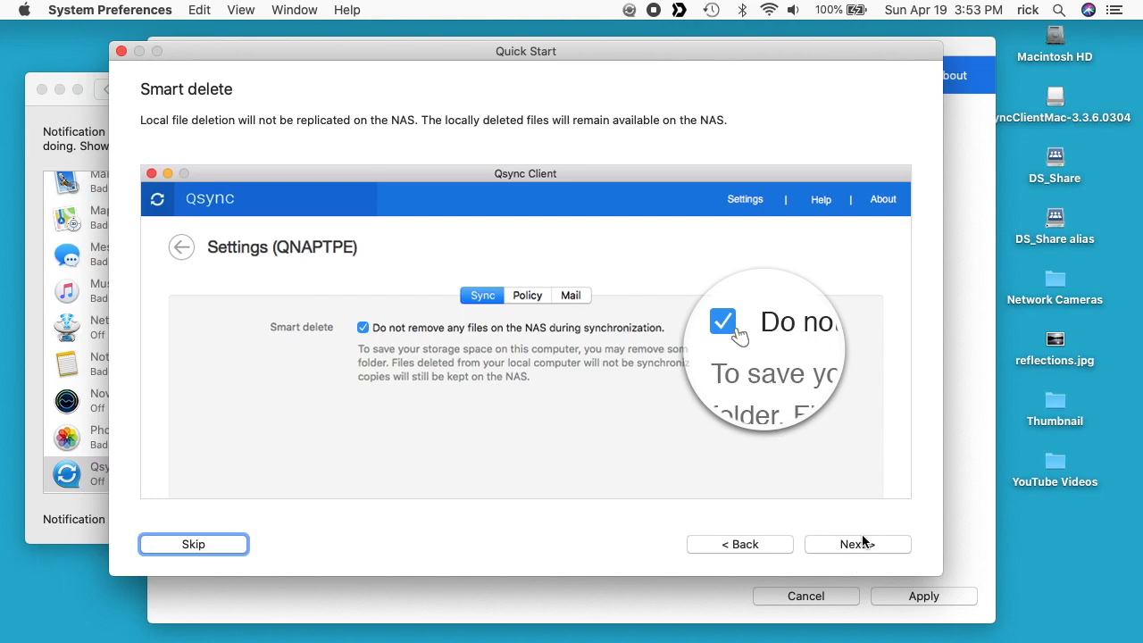
{"action": "left_click", "coordinate": [857, 543]}
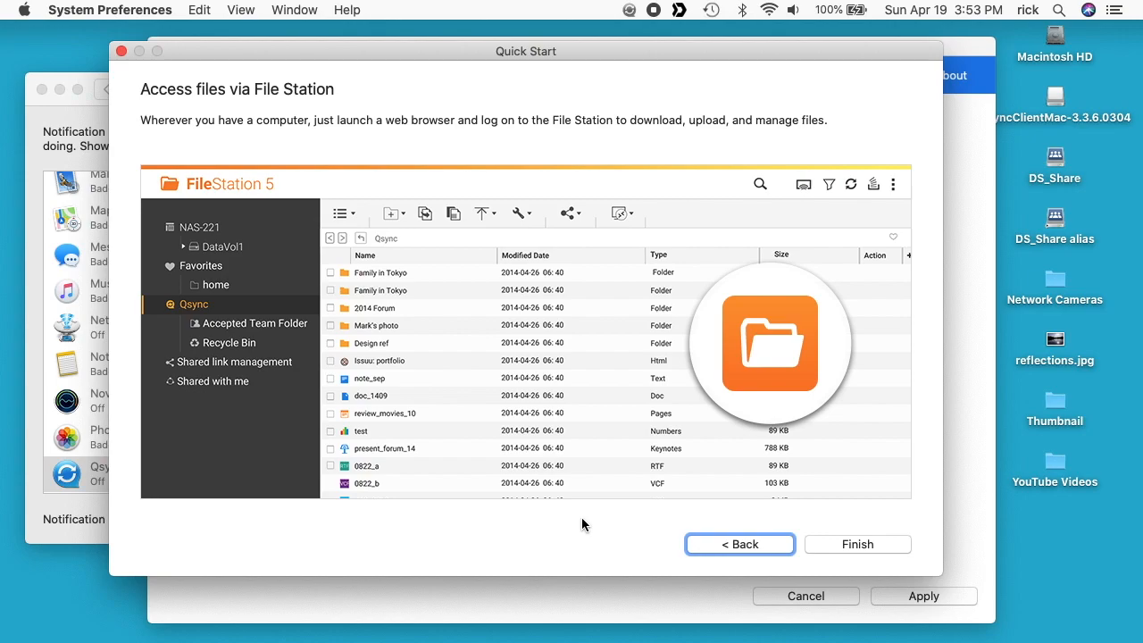
Finish the Quick Start tour and apply Global as the region
{"action": "left_click", "coordinate": [857, 543]}
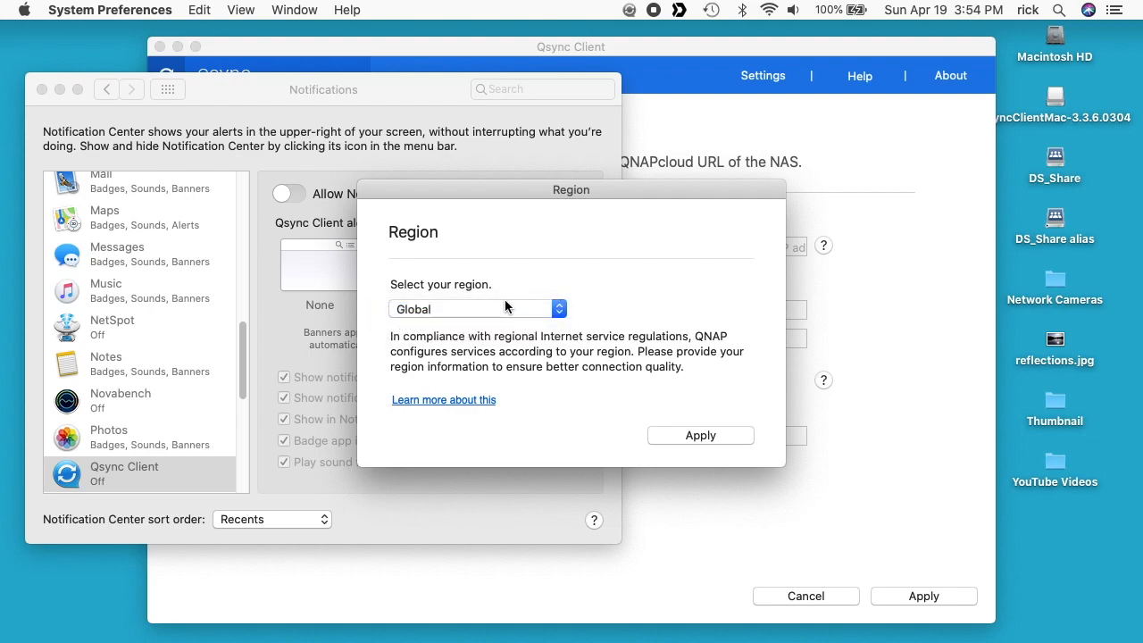
{"action": "mouse_move", "coordinate": [700, 436]}
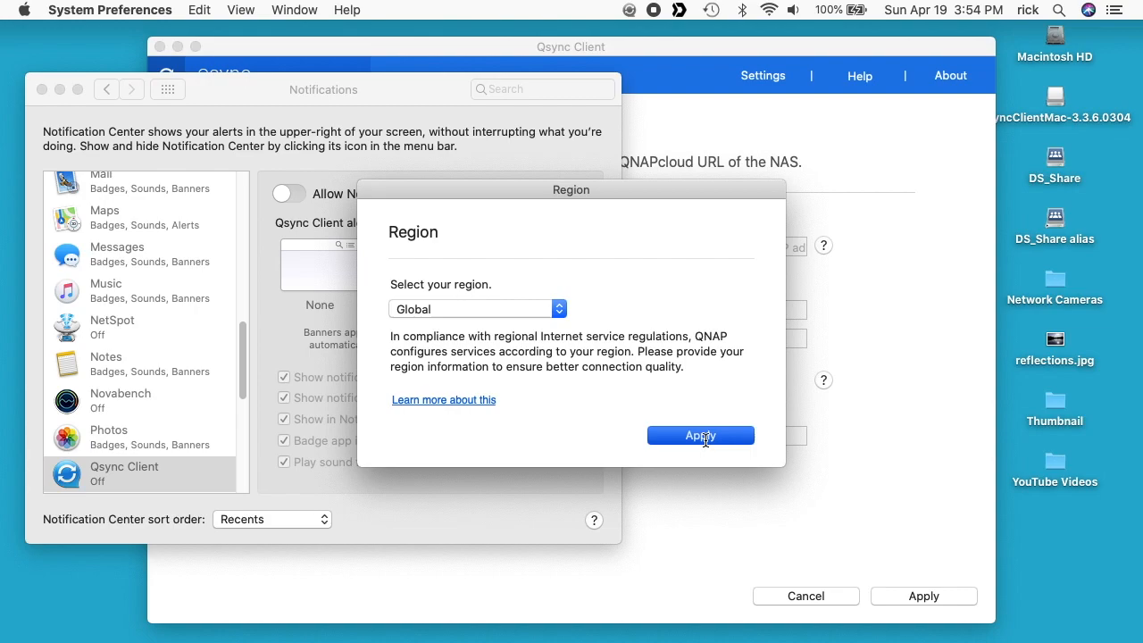
{"action": "left_click", "coordinate": [701, 436]}
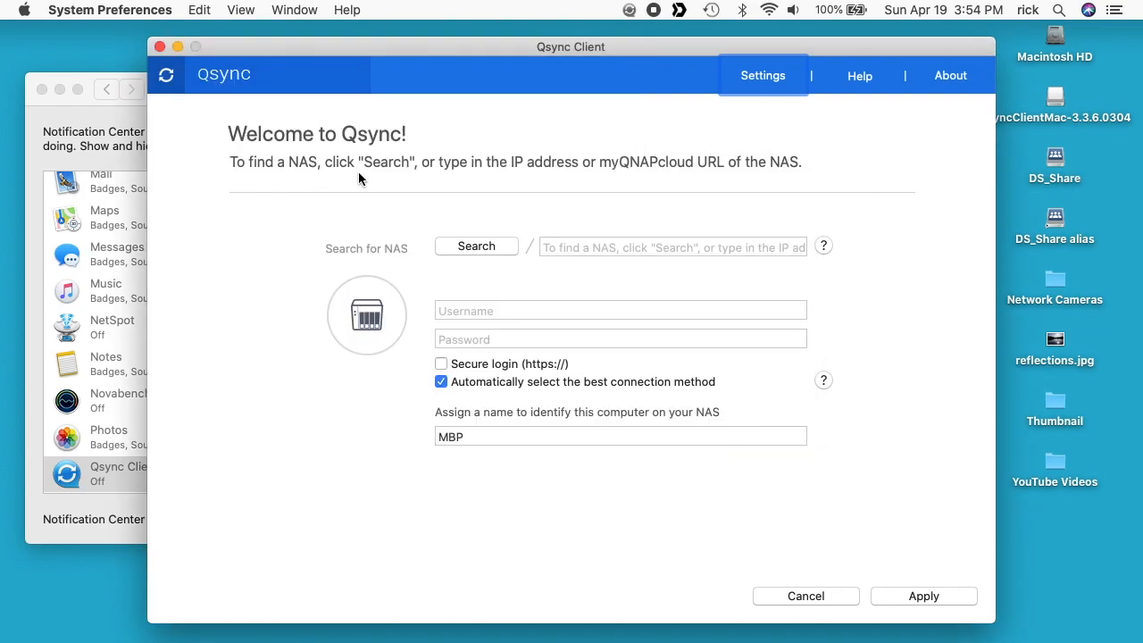
{"action": "mouse_move", "coordinate": [547, 186]}
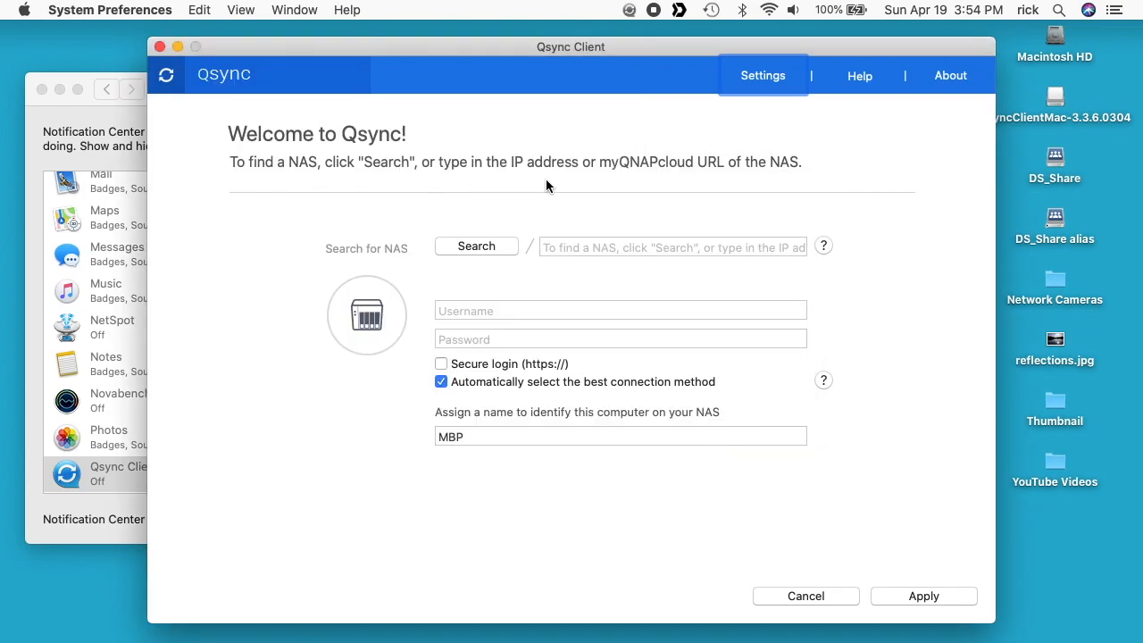
{"action": "mouse_move", "coordinate": [705, 182]}
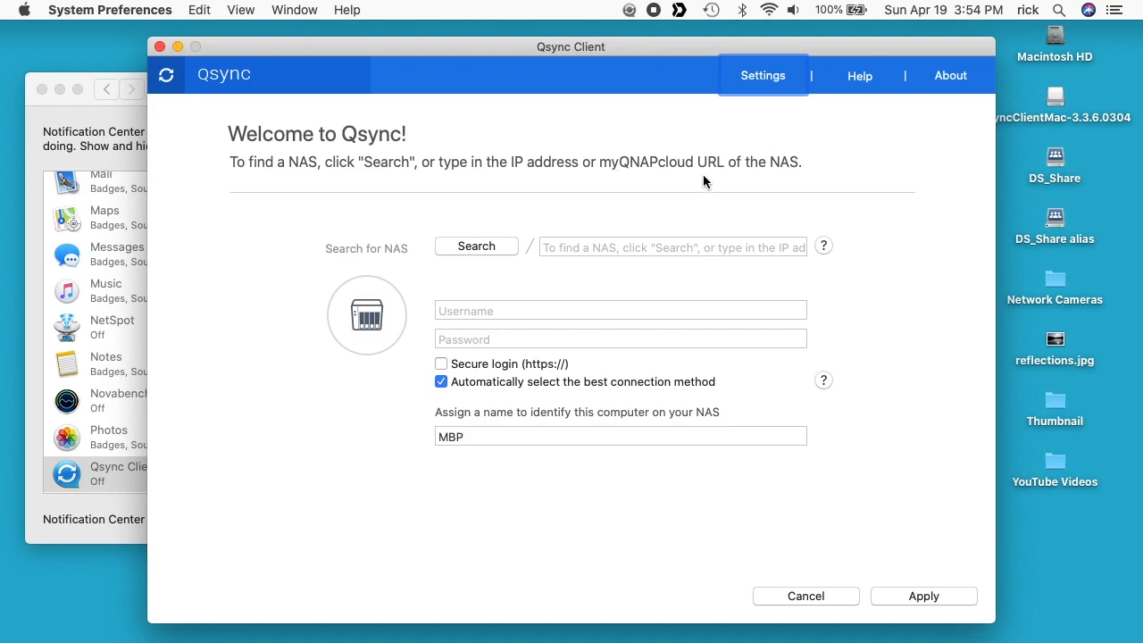
{"action": "mouse_move", "coordinate": [455, 254]}
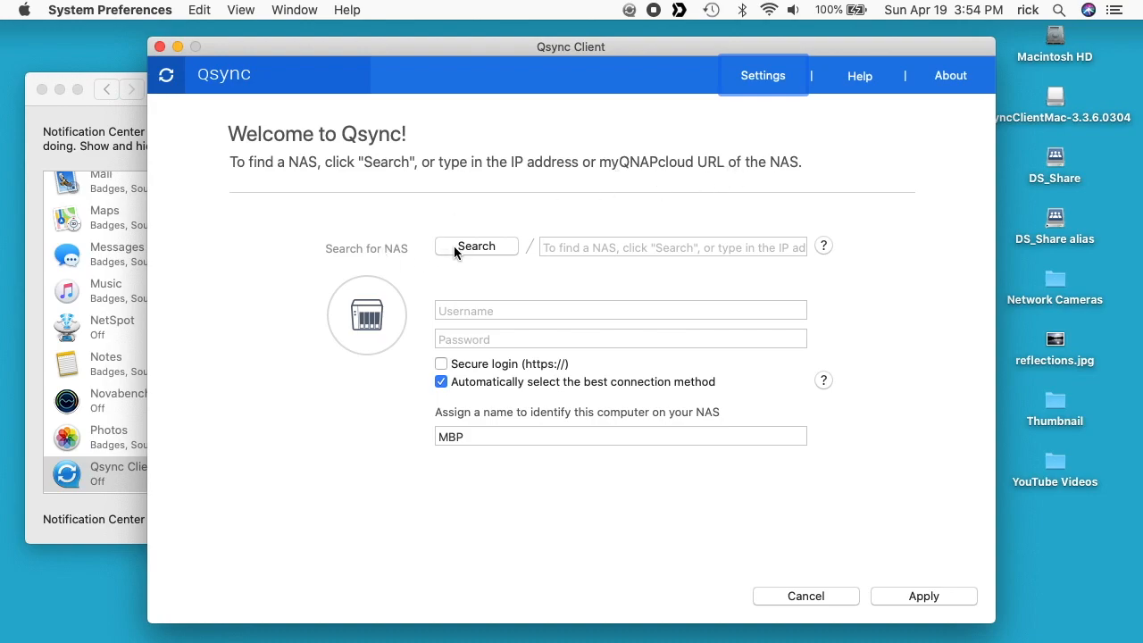
Search the LAN, select NAS qnapts453be (192.168.7.187) and fill in its username and password
{"action": "left_click", "coordinate": [475, 246]}
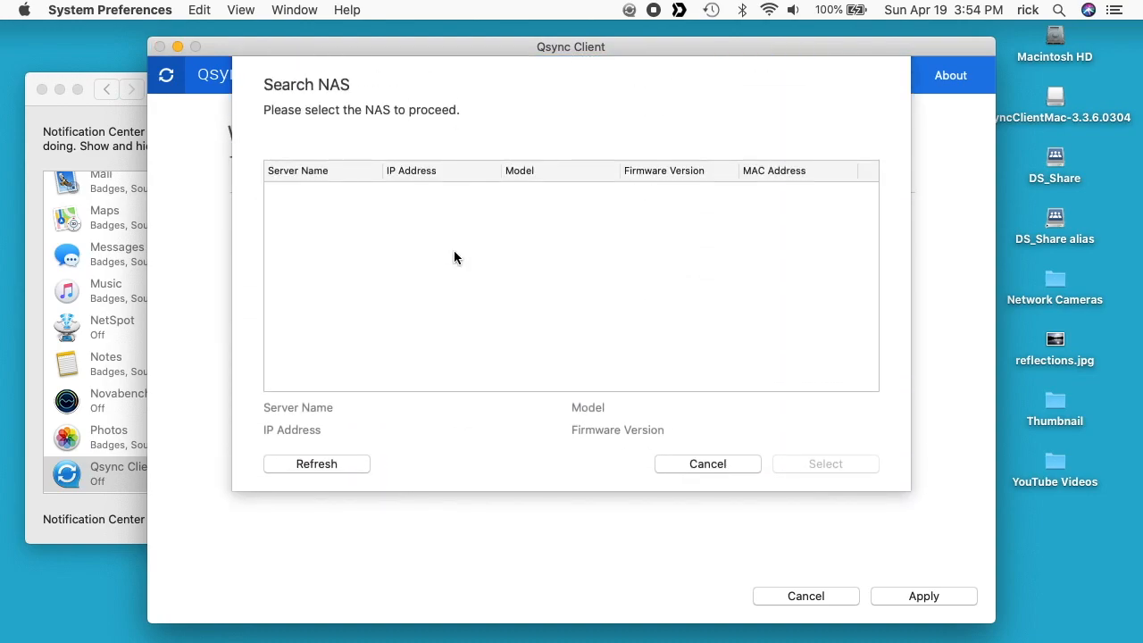
{"action": "left_click", "coordinate": [316, 465]}
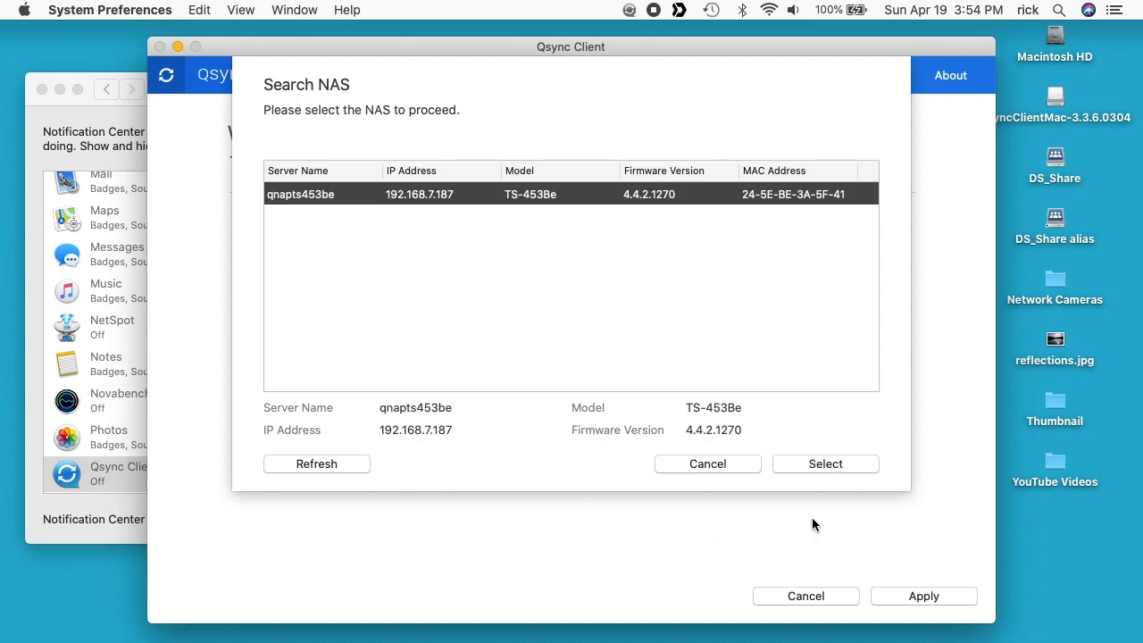
{"action": "left_click", "coordinate": [825, 464]}
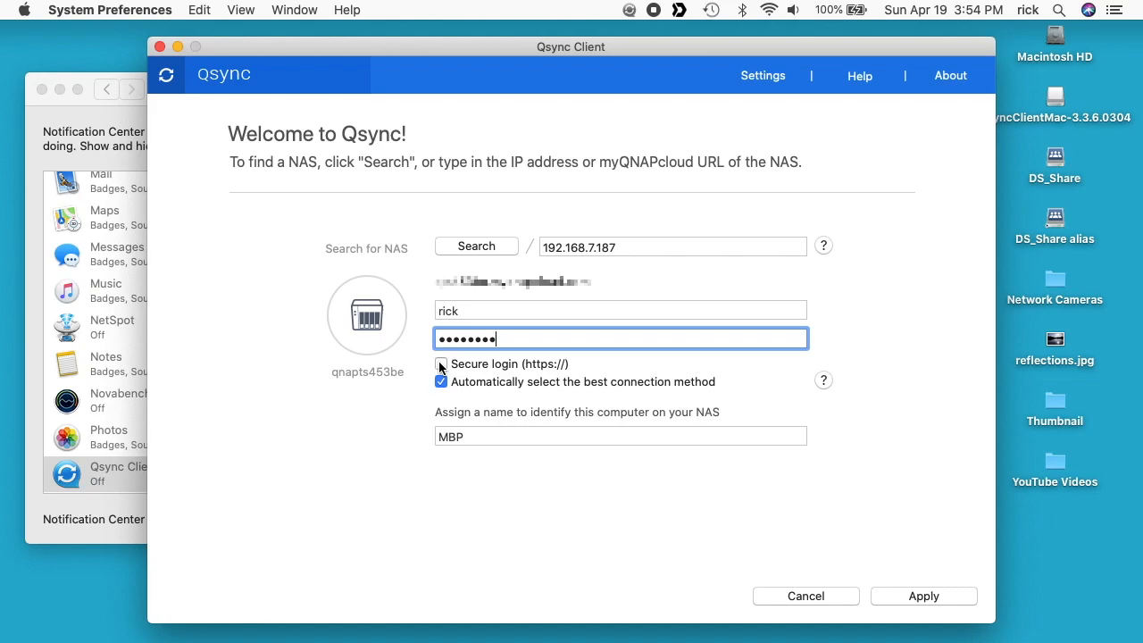
{"action": "left_click", "coordinate": [441, 364]}
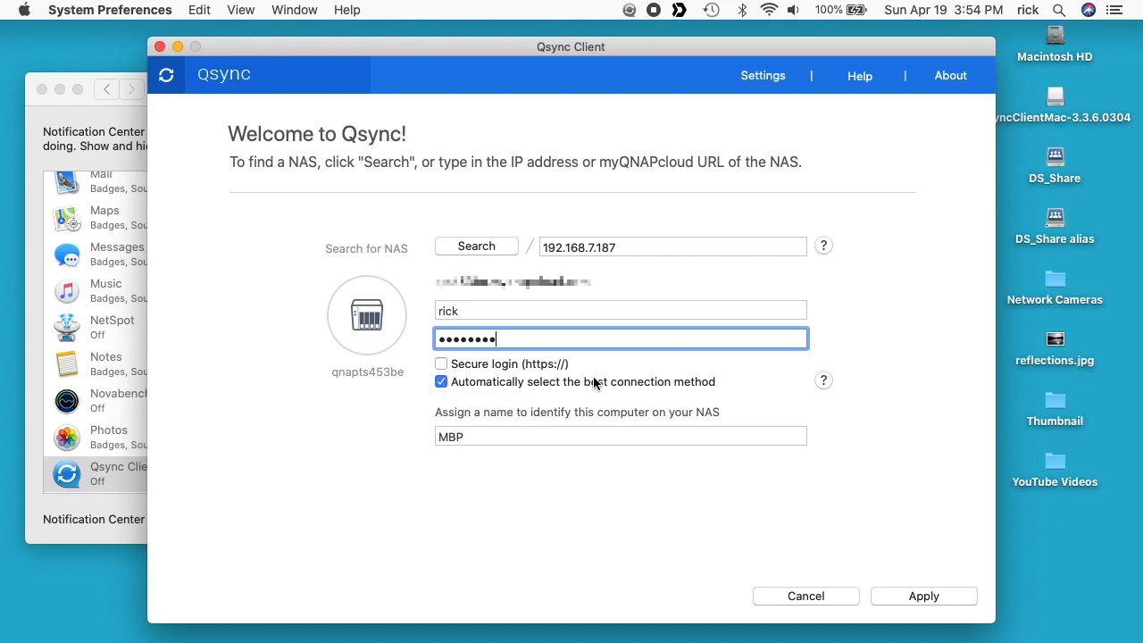
{"action": "mouse_move", "coordinate": [525, 428]}
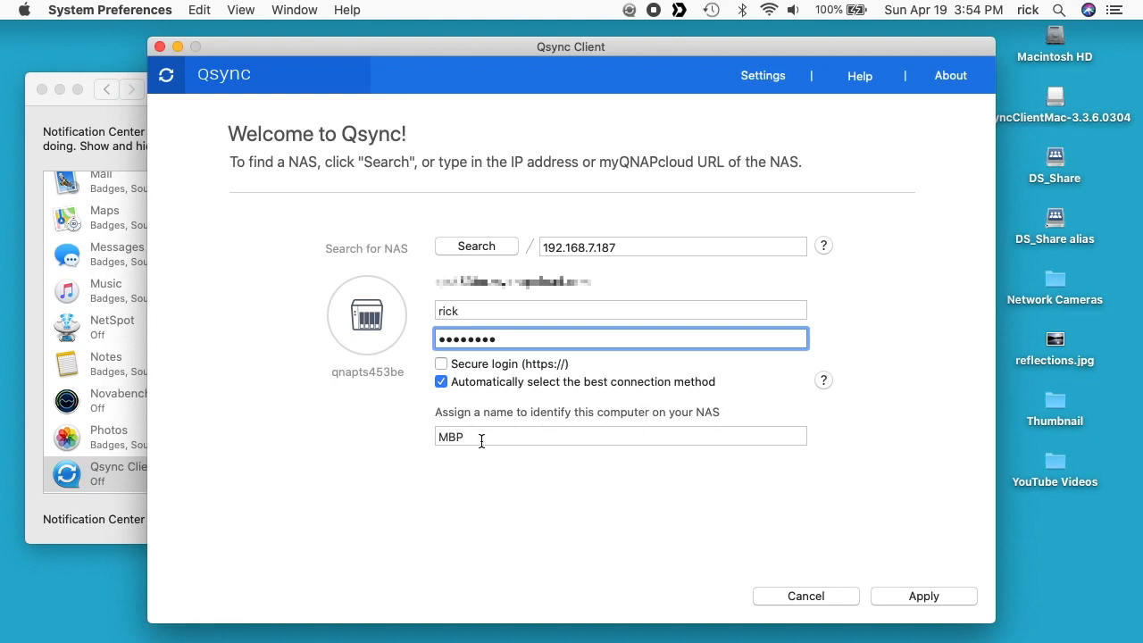
{"action": "mouse_move", "coordinate": [930, 509]}
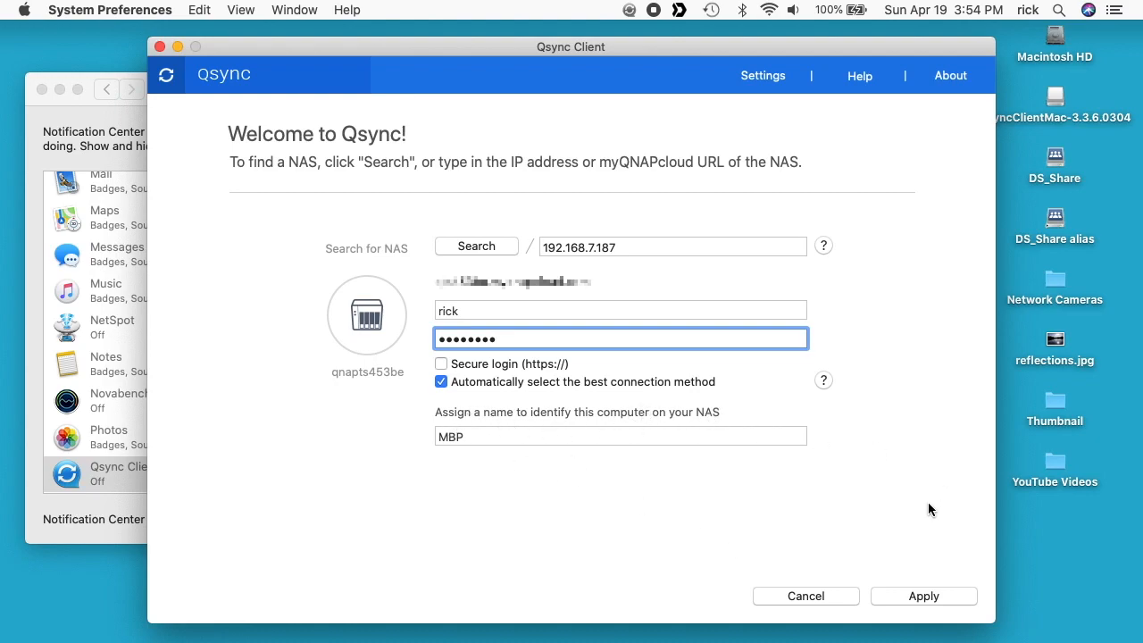
Apply the NAS login so the /home/.Qsync to /Users/rick/Qsync pairing page appears
{"action": "left_click", "coordinate": [924, 597]}
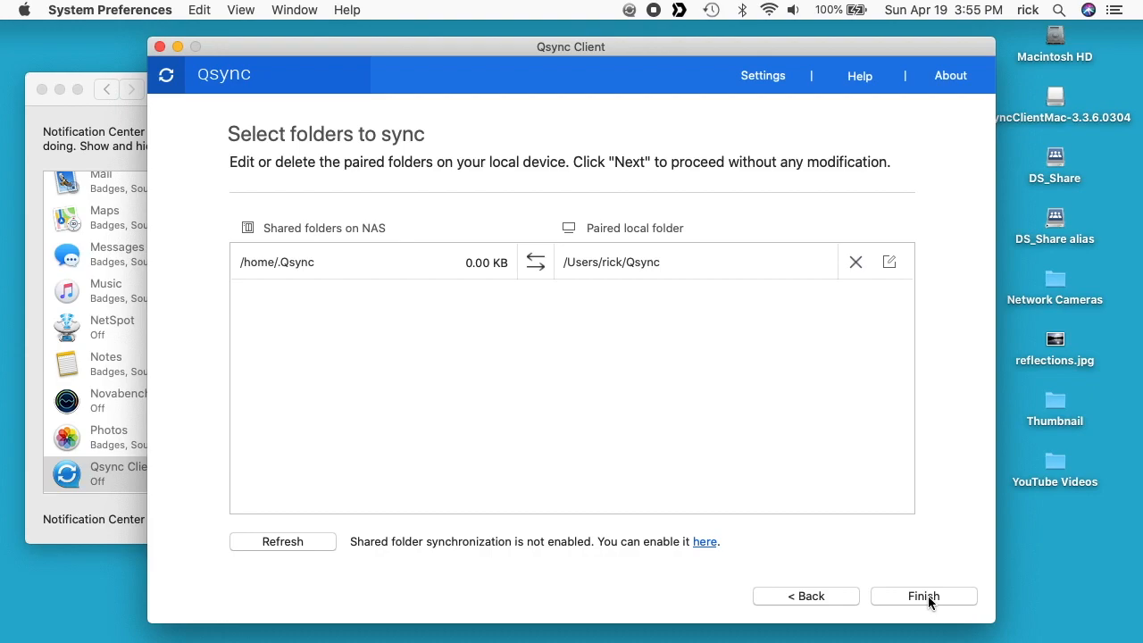
{"action": "mouse_move", "coordinate": [354, 188]}
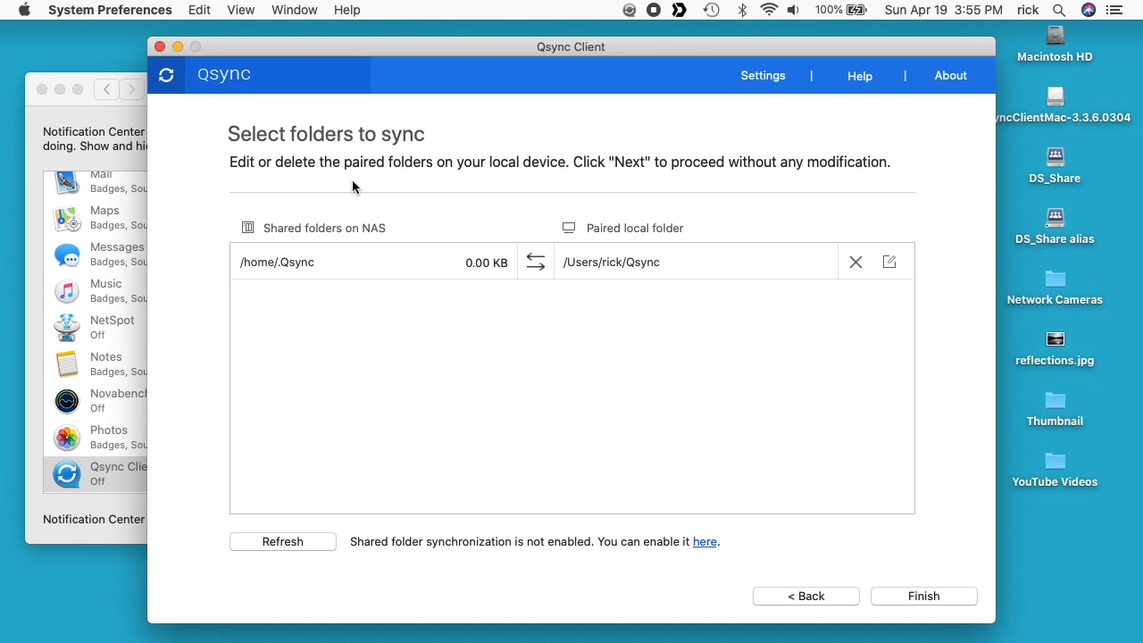
{"action": "mouse_move", "coordinate": [261, 278]}
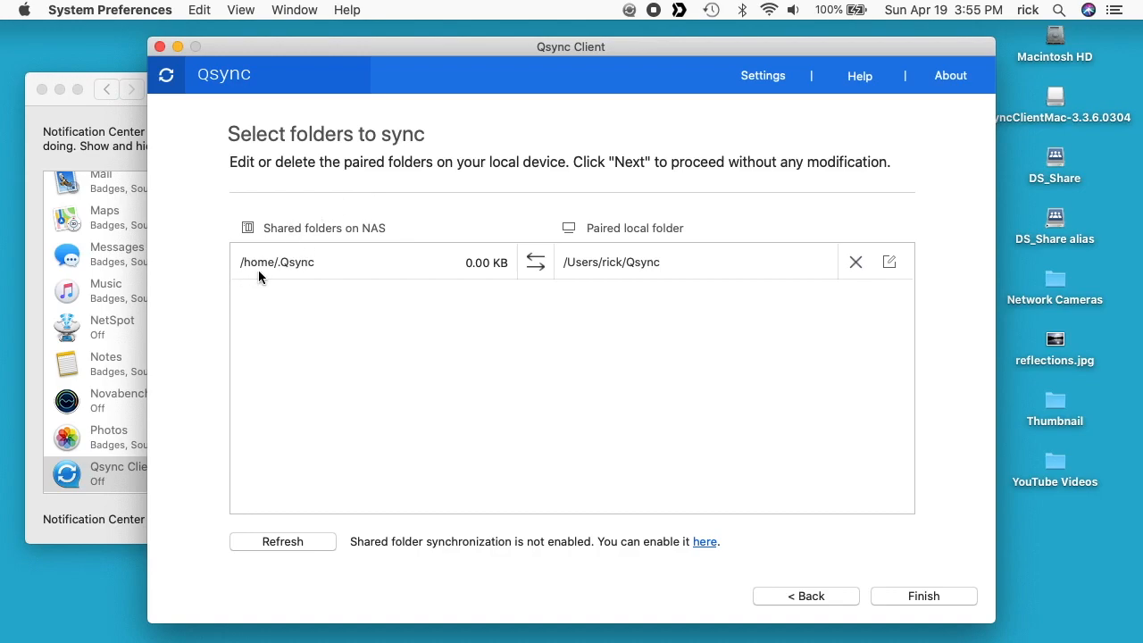
{"action": "mouse_move", "coordinate": [277, 275]}
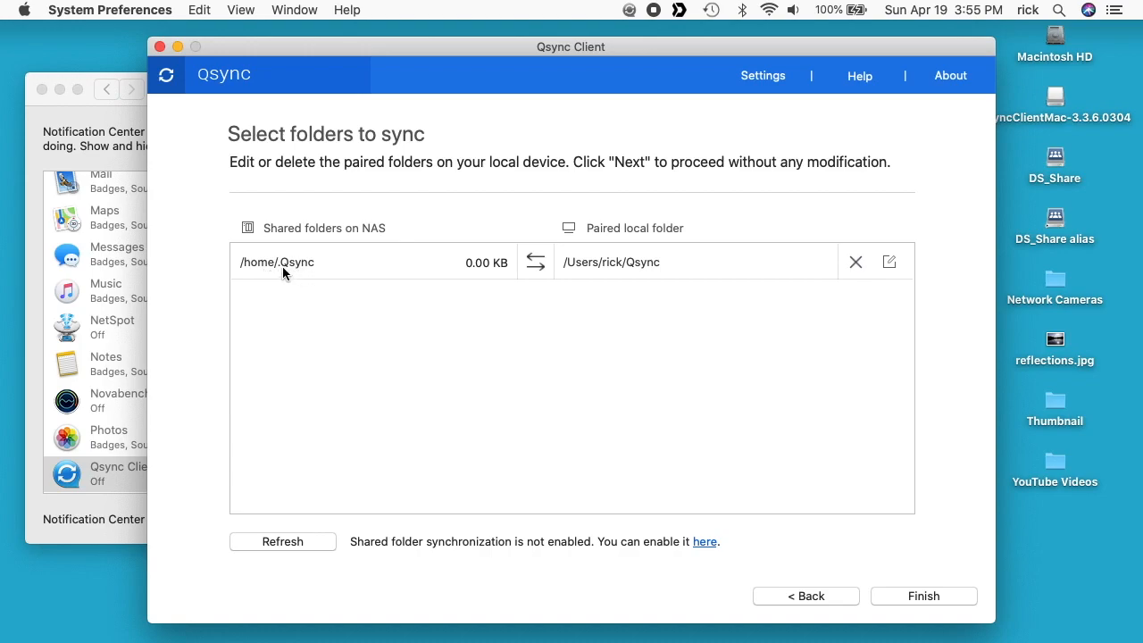
{"action": "mouse_move", "coordinate": [325, 268]}
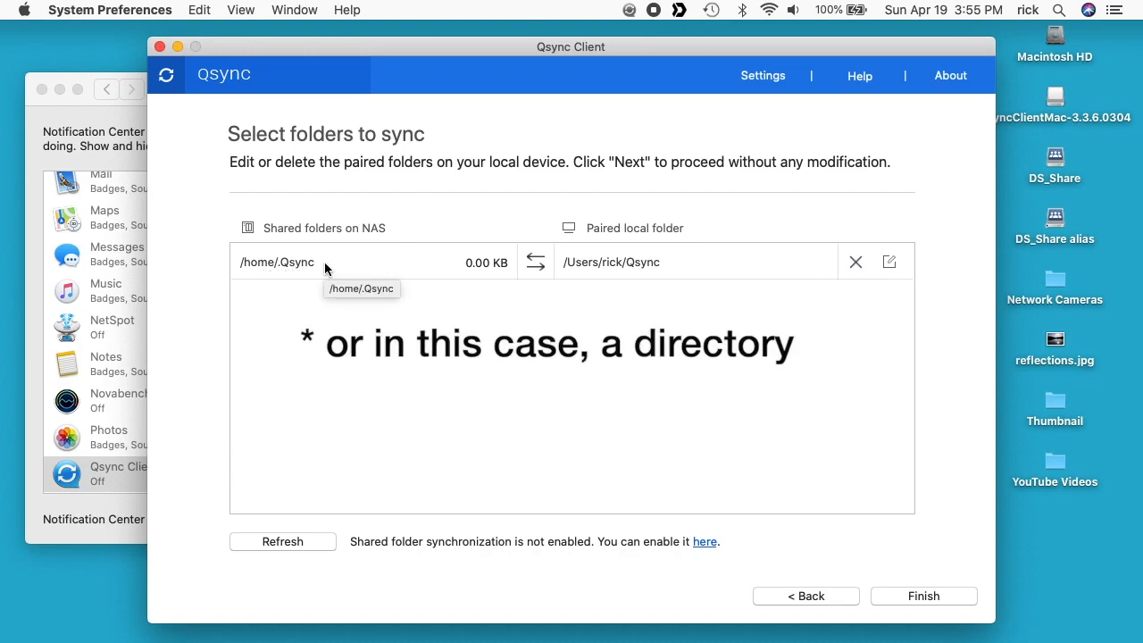
{"action": "mouse_move", "coordinate": [503, 343]}
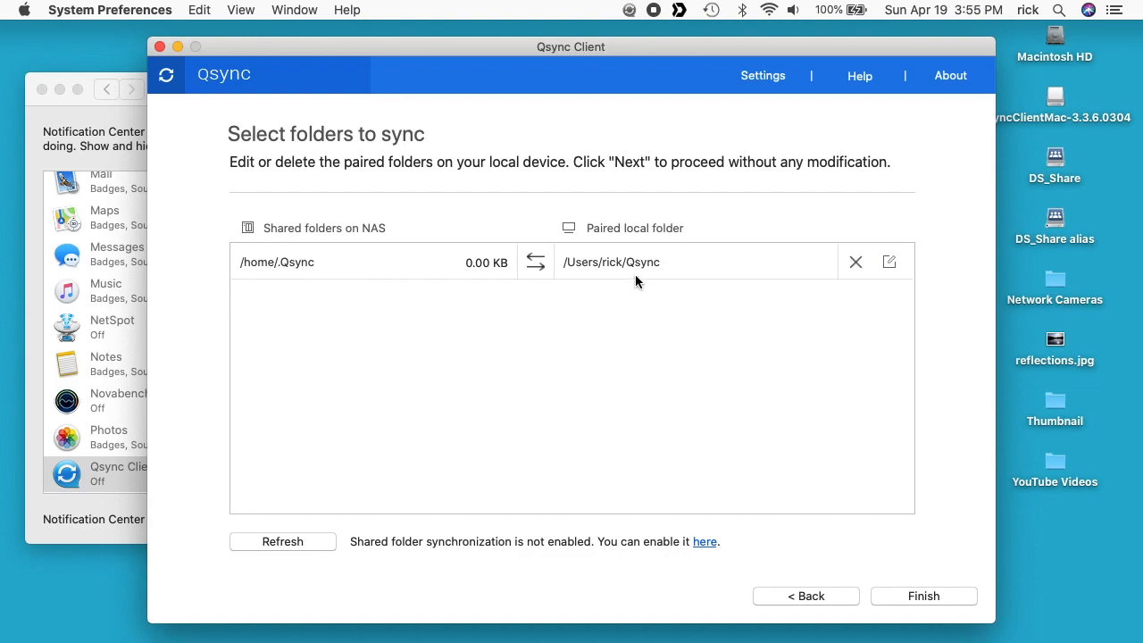
{"action": "mouse_move", "coordinate": [621, 264]}
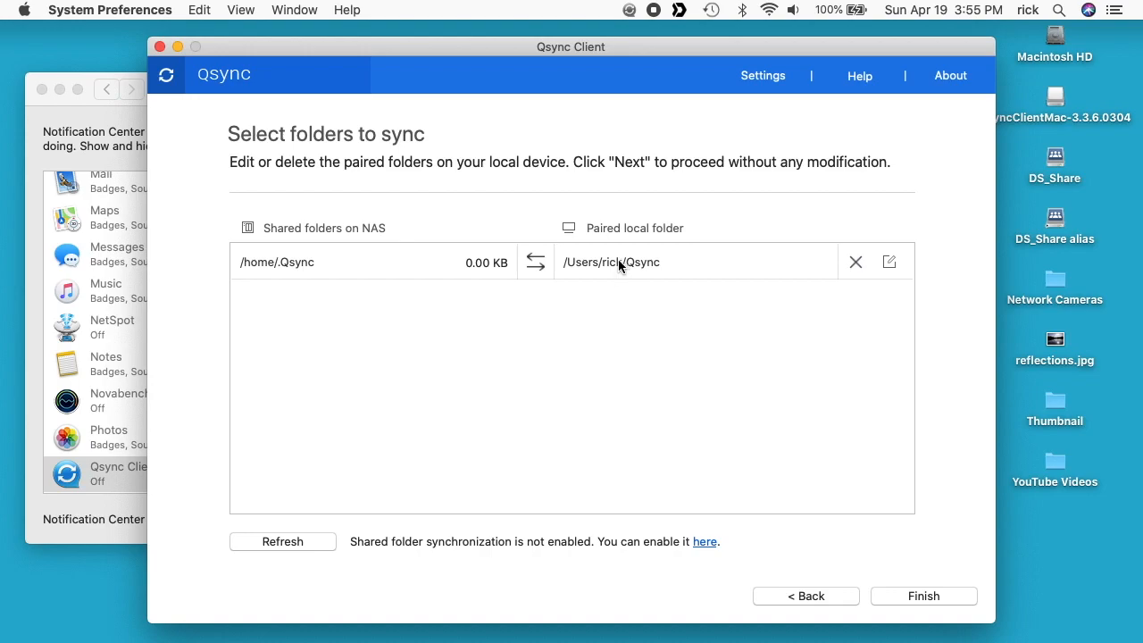
{"action": "mouse_move", "coordinate": [665, 361]}
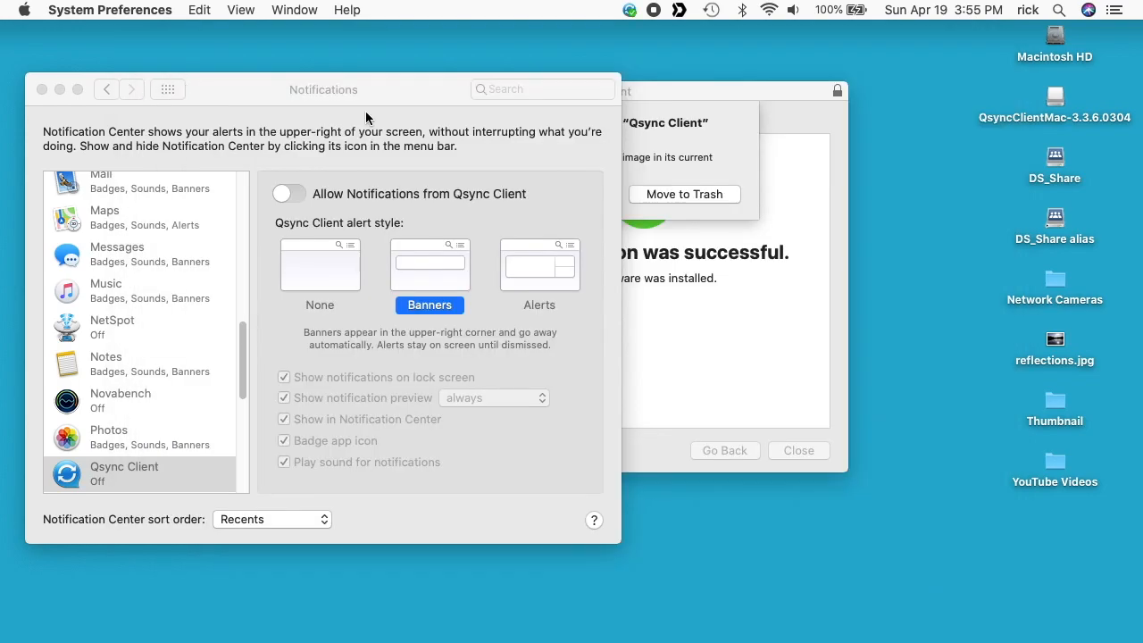
Quit System Preferences' Notifications pane and keep the installer package rather than trashing it
{"action": "left_click", "coordinate": [543, 89]}
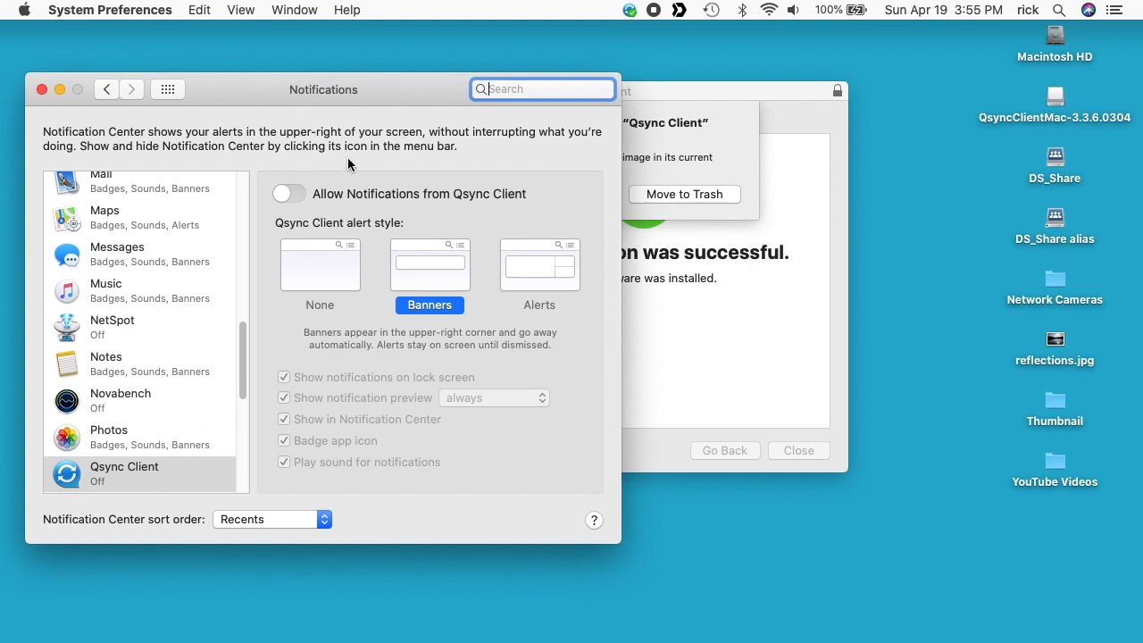
{"action": "mouse_move", "coordinate": [311, 99]}
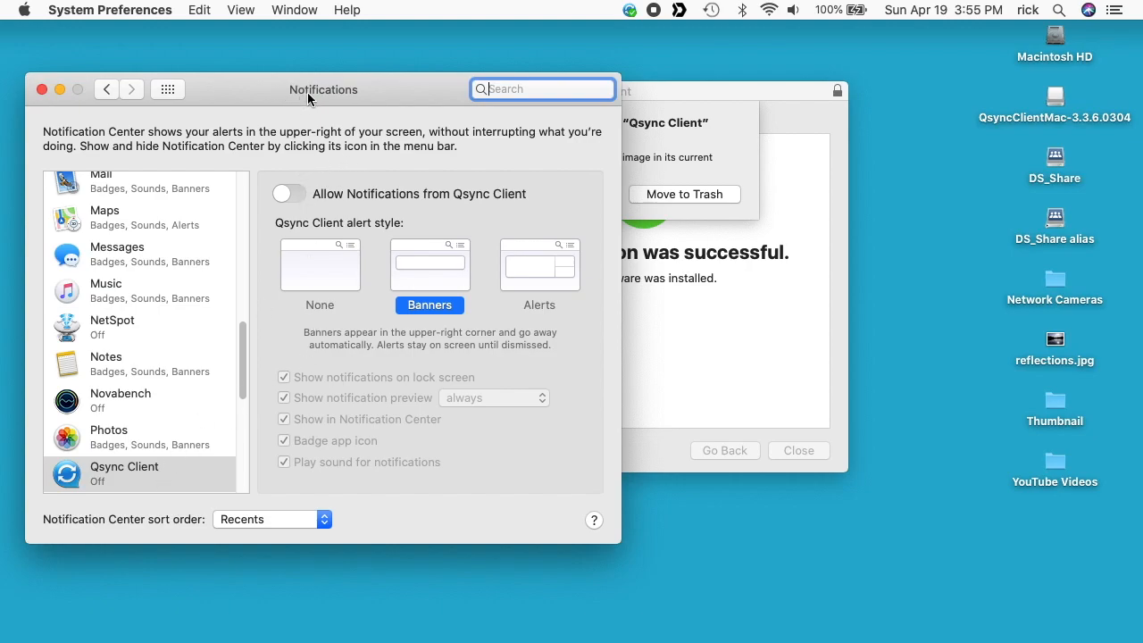
{"action": "mouse_move", "coordinate": [321, 93]}
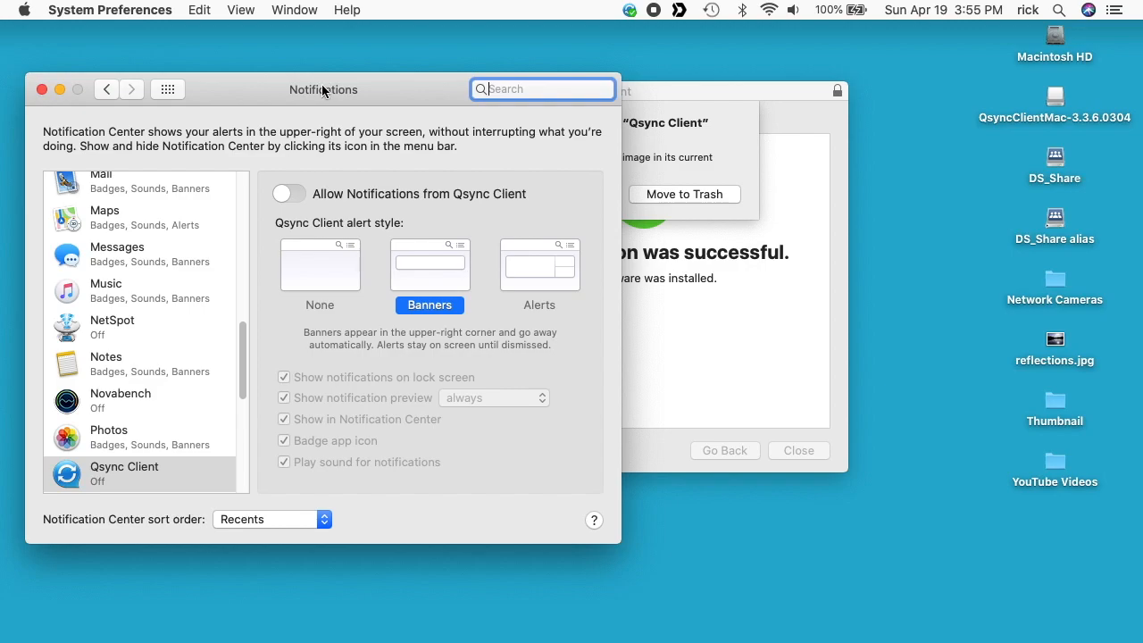
{"action": "mouse_move", "coordinate": [43, 90]}
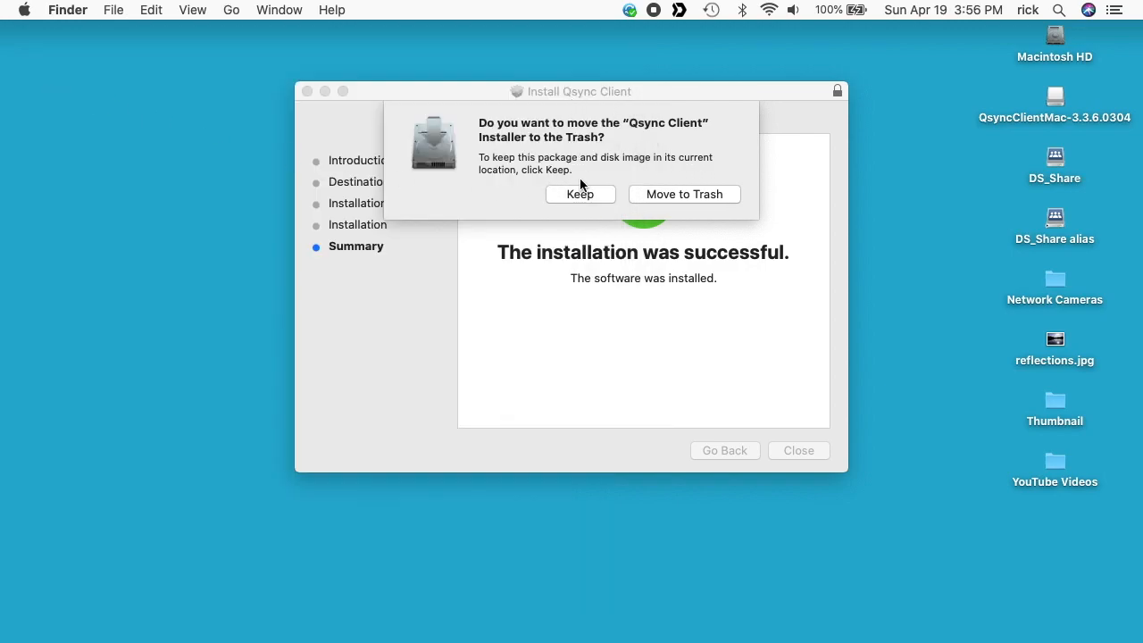
{"action": "left_click", "coordinate": [580, 193]}
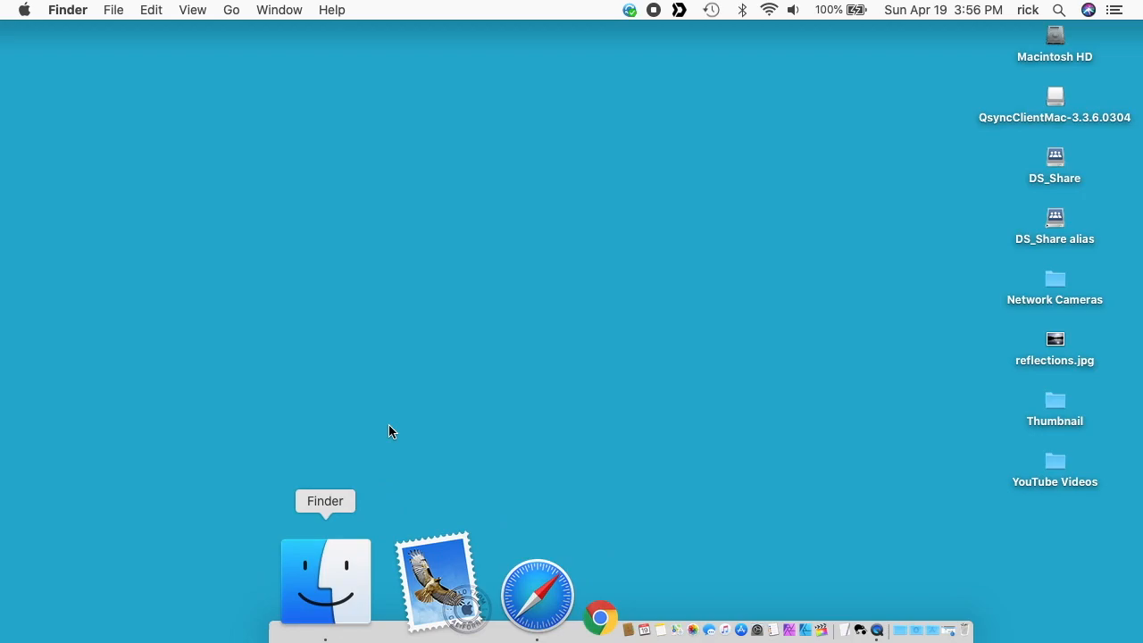
Copy reflections.jpg from the desktop into the local Qsync folder in Finder
{"action": "left_click", "coordinate": [325, 581]}
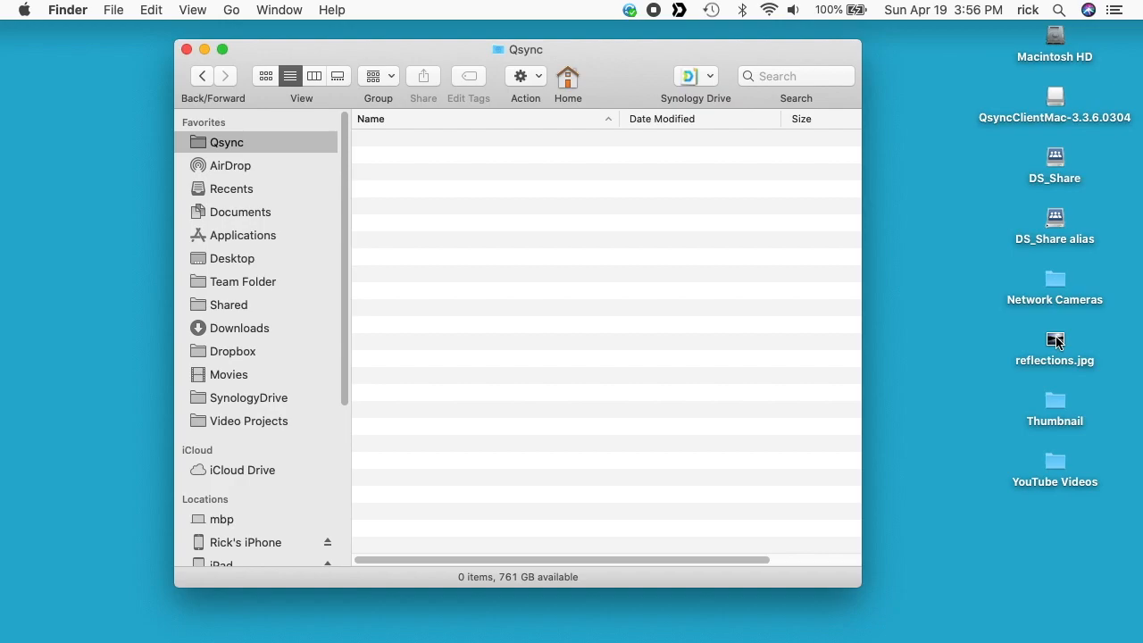
{"action": "left_click_drag", "start_coordinate": [1054, 343], "coordinate": [711, 259]}
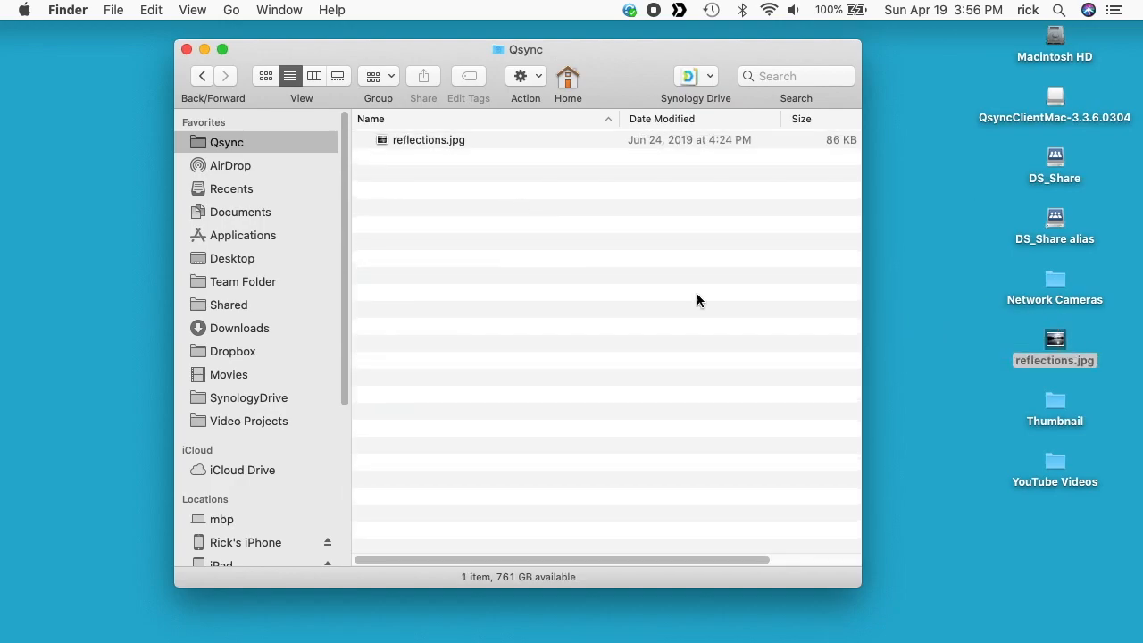
{"action": "mouse_move", "coordinate": [1007, 375]}
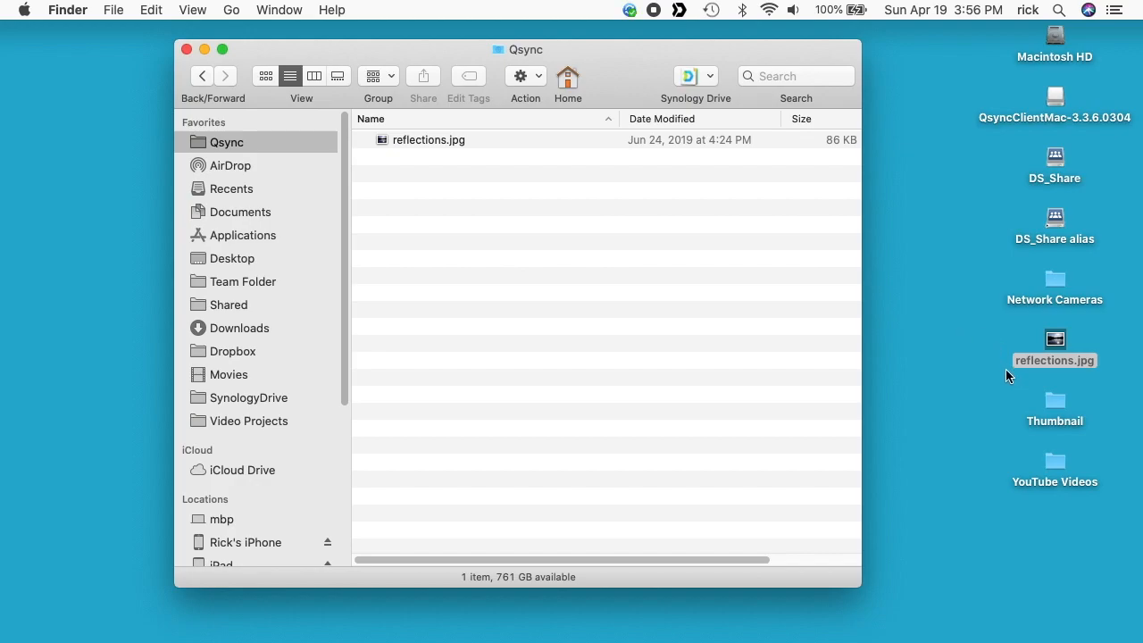
{"action": "mouse_move", "coordinate": [968, 370]}
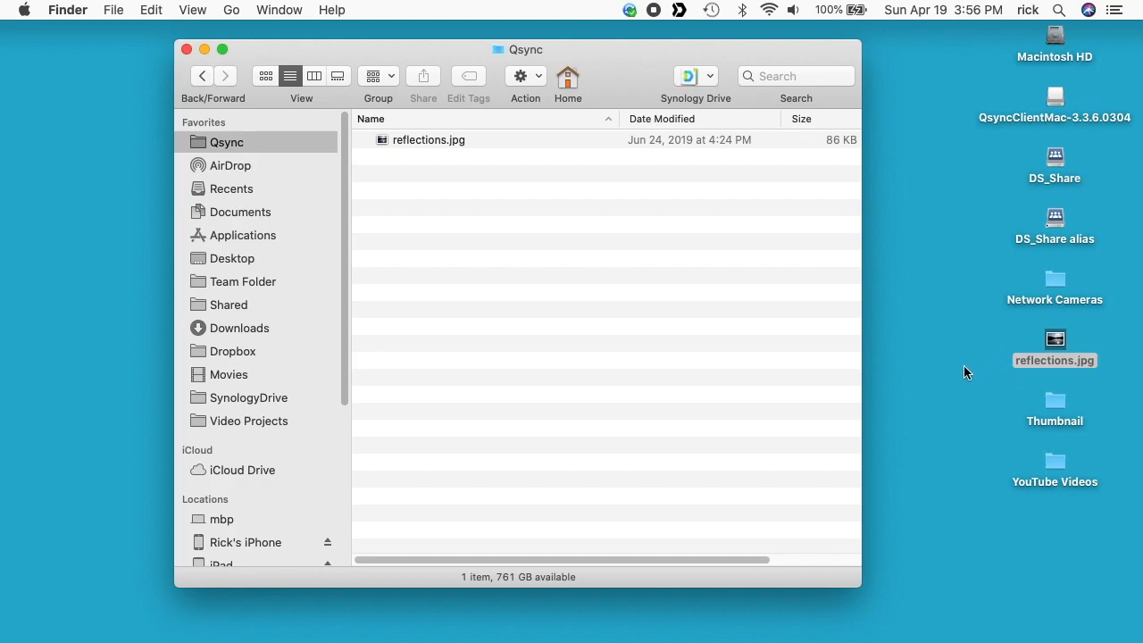
{"action": "mouse_move", "coordinate": [481, 191]}
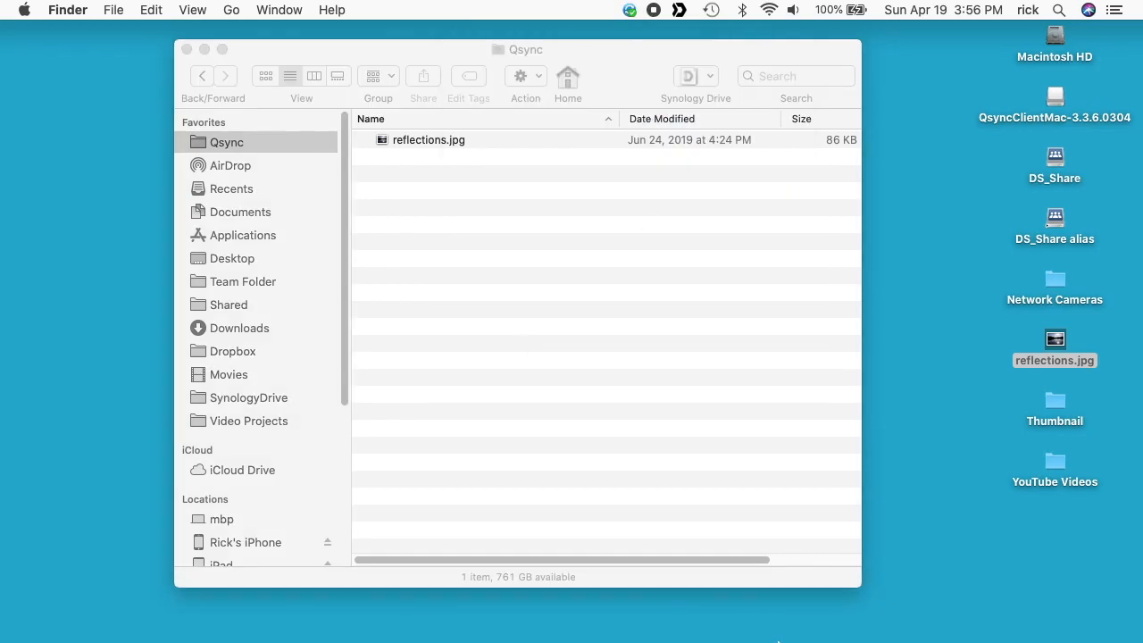
{"action": "mouse_move", "coordinate": [759, 634]}
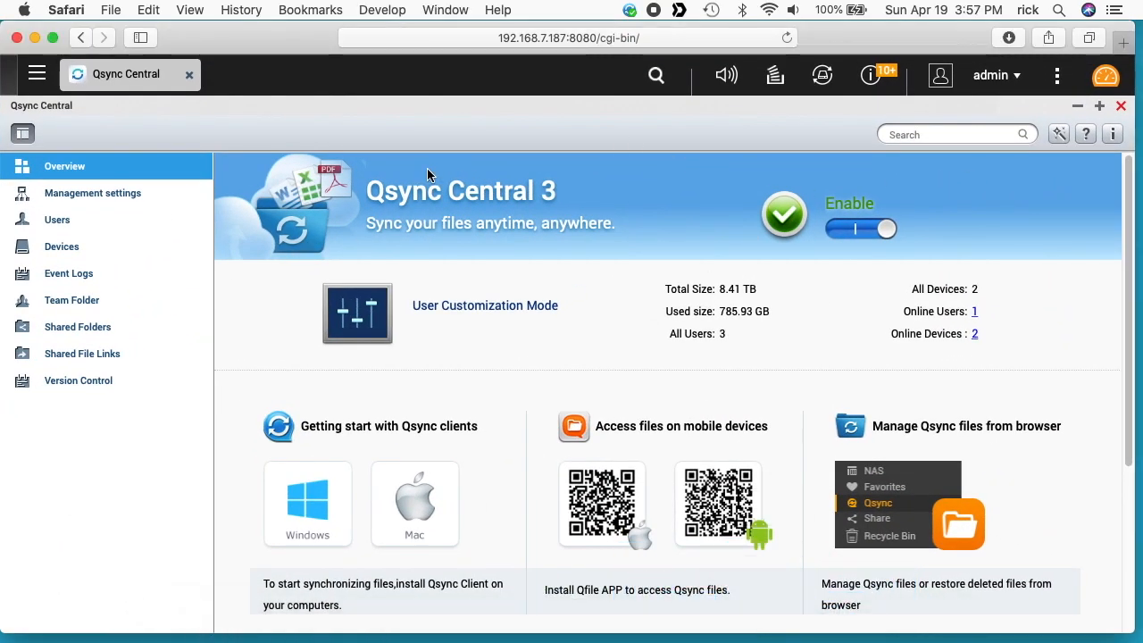
Check the MBP under Devices, then view Event Logs showing Qsync/reflections.jpg uploaded and syncing finished
{"action": "left_click", "coordinate": [61, 247]}
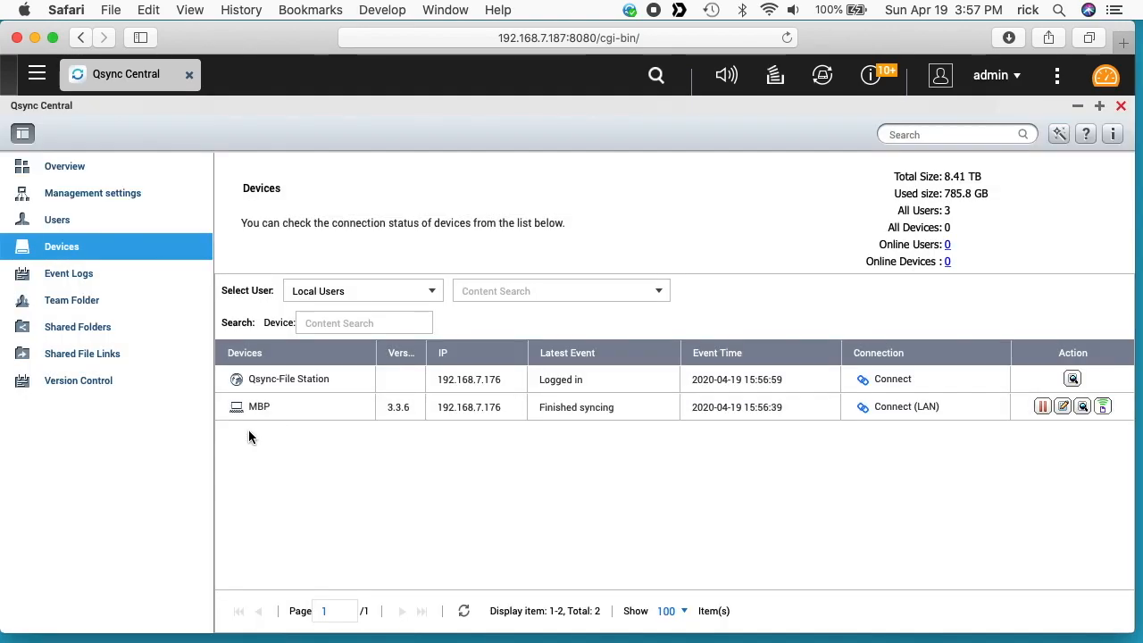
{"action": "mouse_move", "coordinate": [1032, 415]}
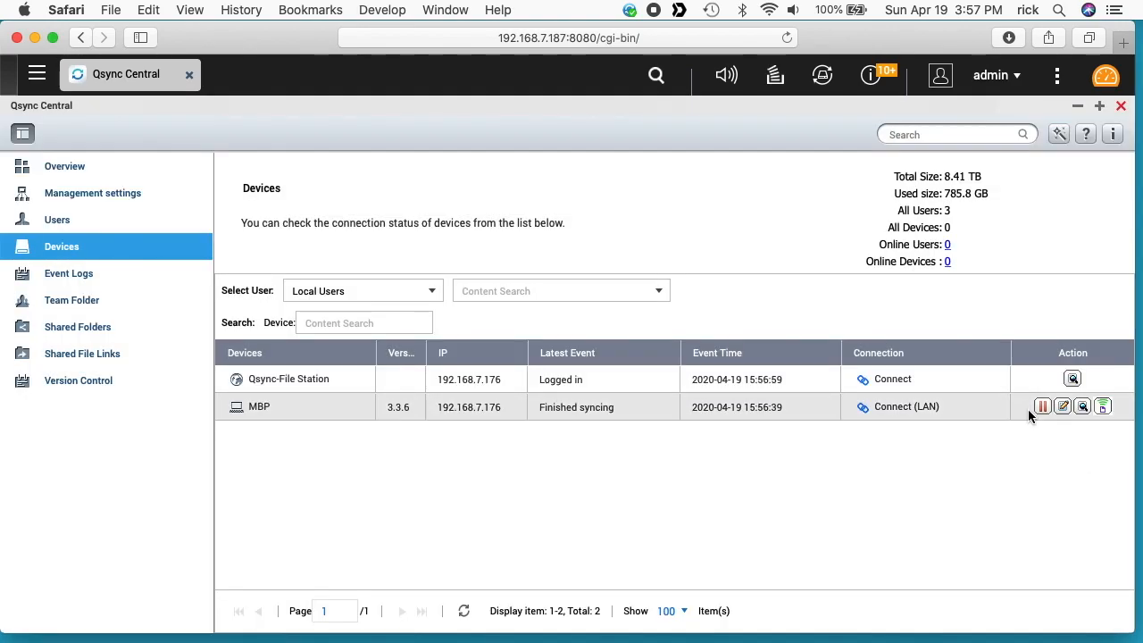
{"action": "mouse_move", "coordinate": [1063, 408]}
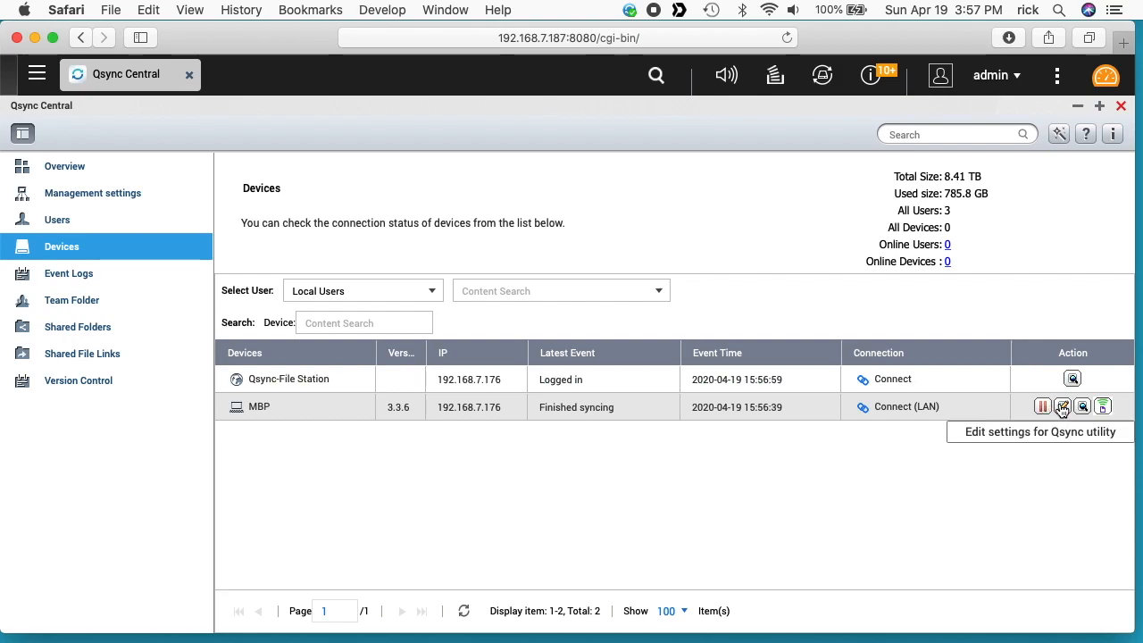
{"action": "mouse_move", "coordinate": [1103, 407]}
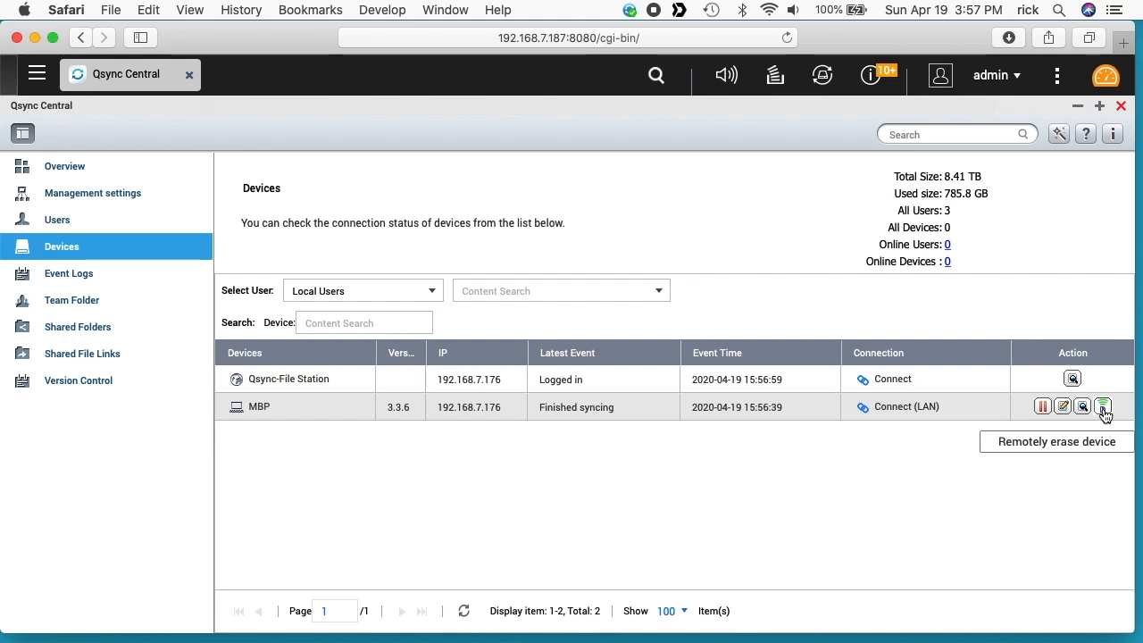
{"action": "left_click", "coordinate": [68, 274]}
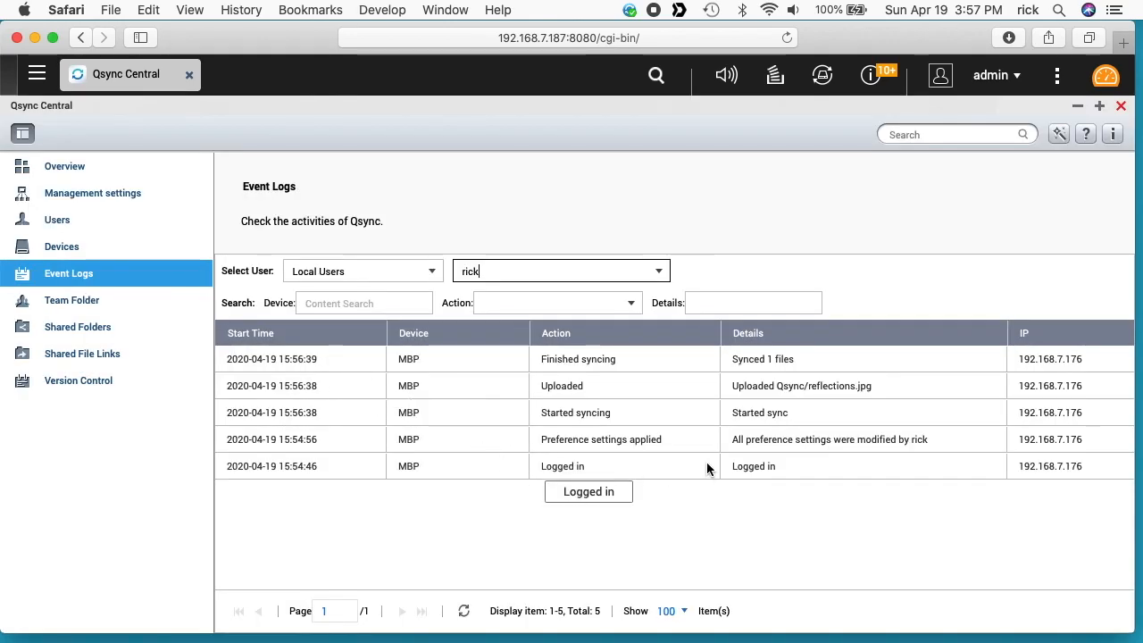
{"action": "mouse_move", "coordinate": [782, 456]}
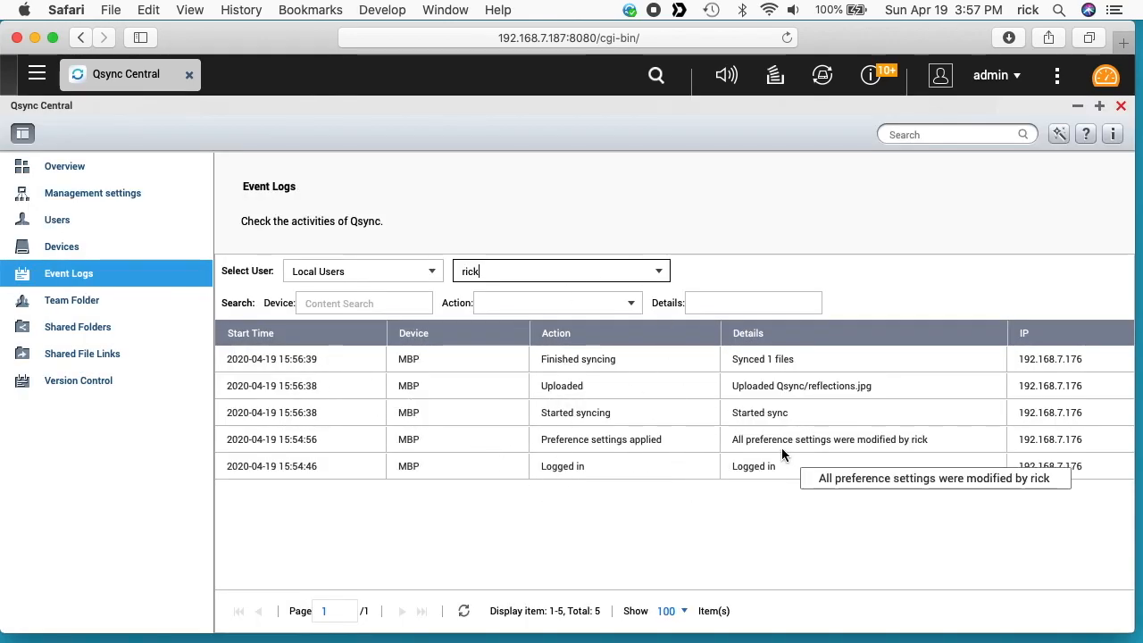
{"action": "mouse_move", "coordinate": [775, 396]}
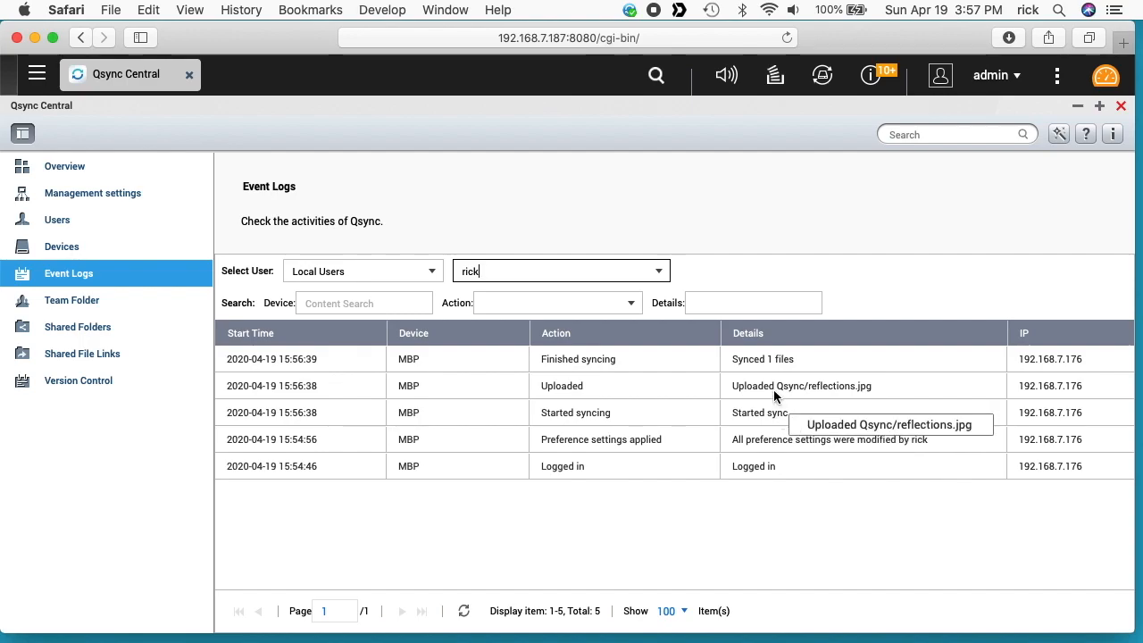
Browse Team Folder, Shared Folders, Shared File Links and Version Control, returning to Devices listing the MBP on LAN
{"action": "left_click", "coordinate": [71, 300]}
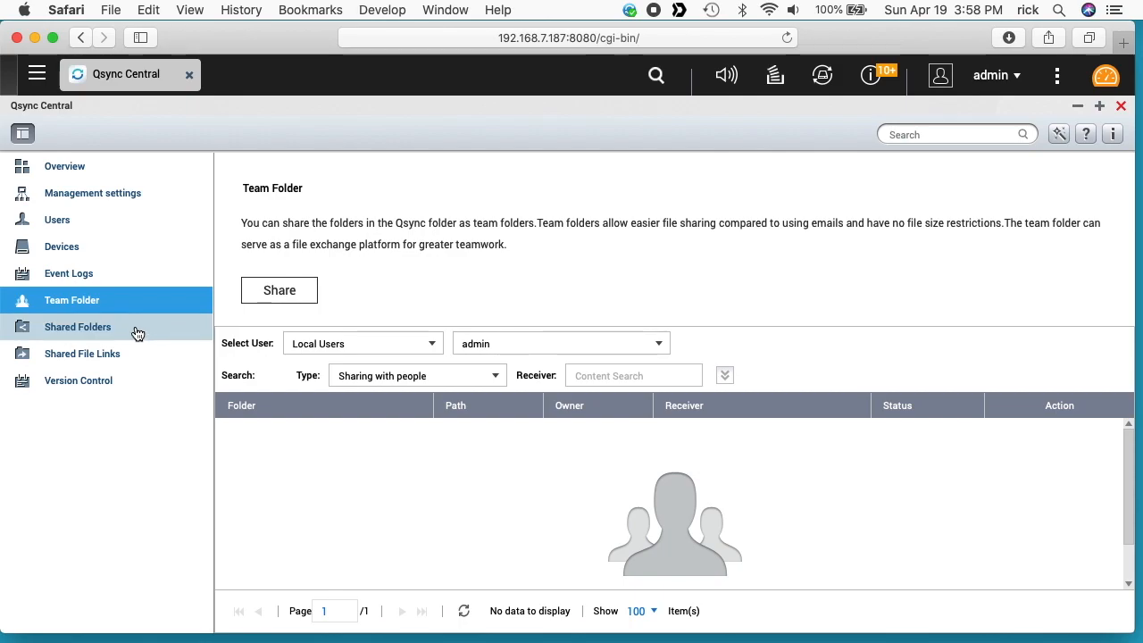
{"action": "left_click", "coordinate": [79, 325]}
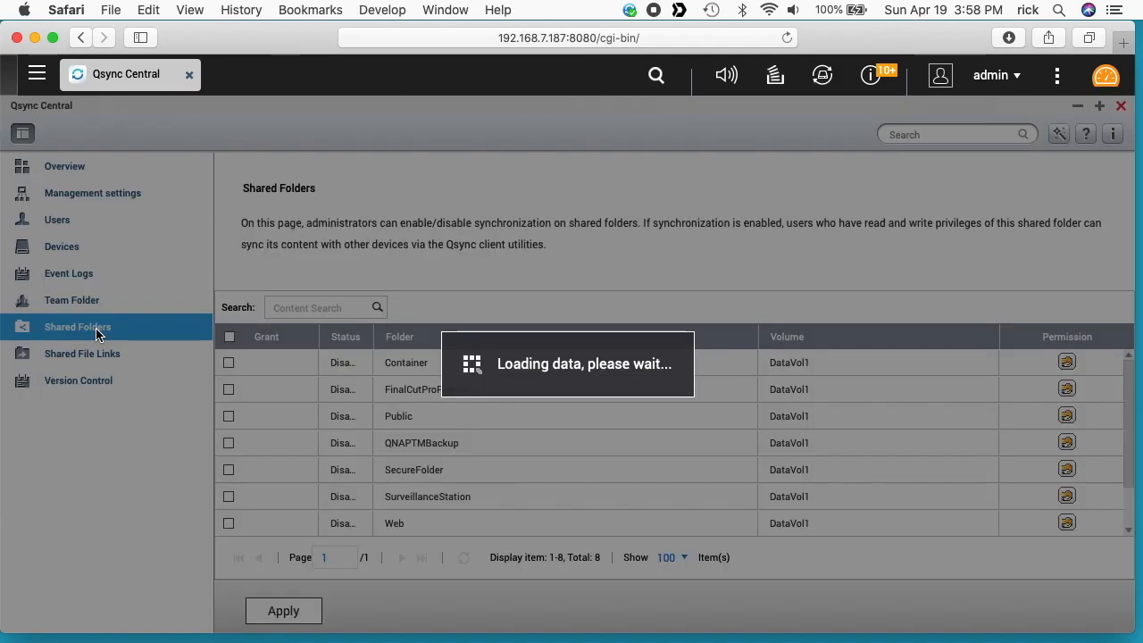
{"action": "left_click", "coordinate": [82, 353]}
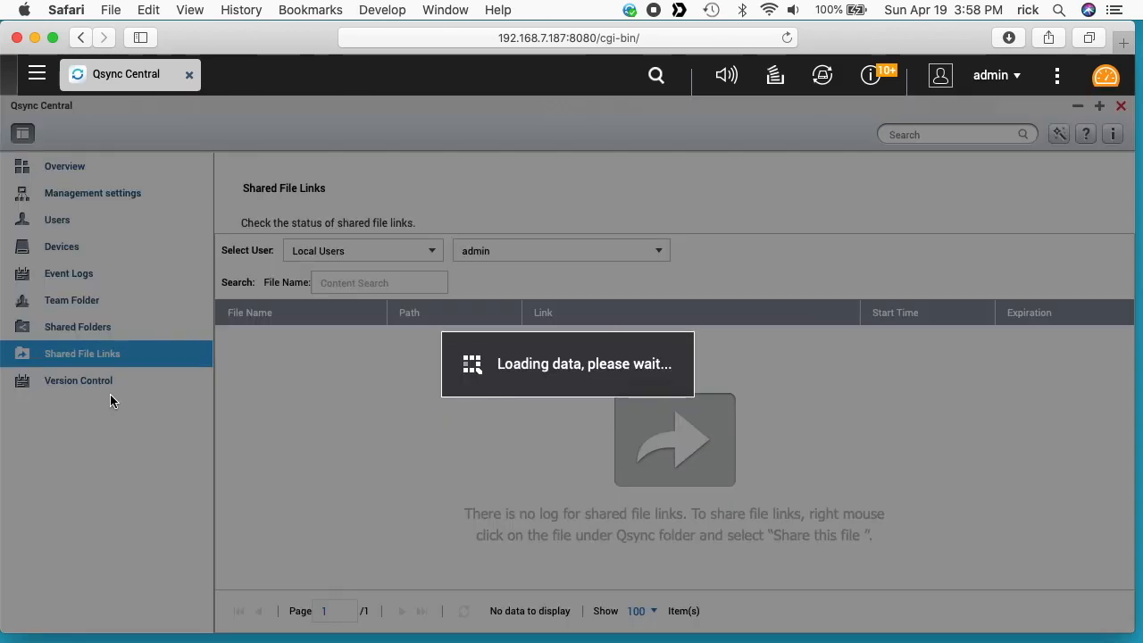
{"action": "left_click", "coordinate": [78, 380]}
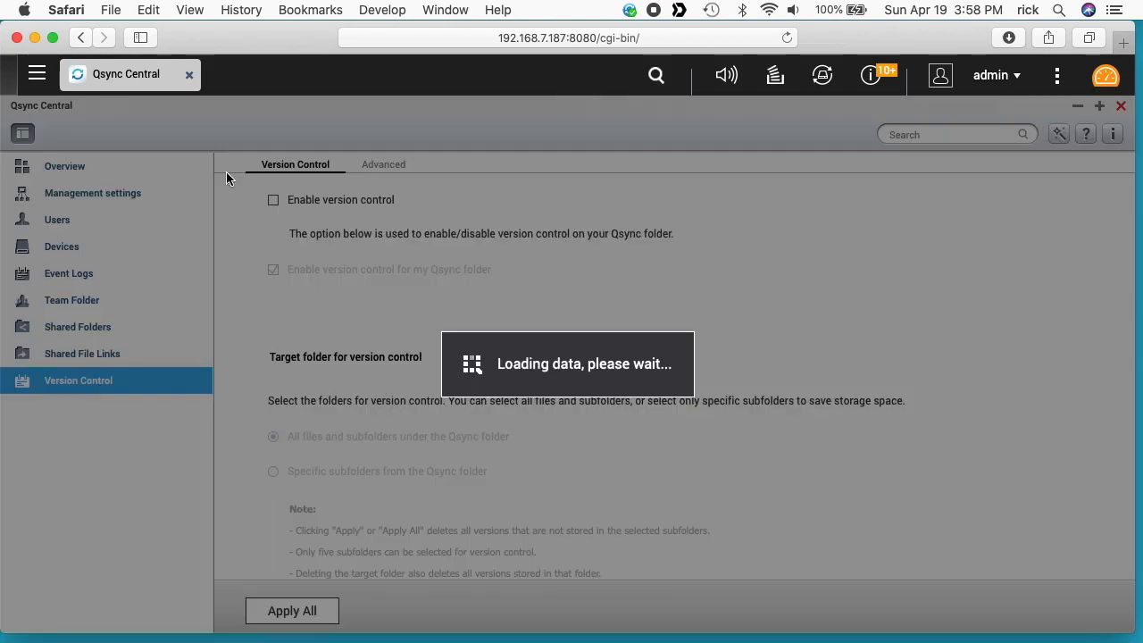
{"action": "left_click", "coordinate": [61, 247]}
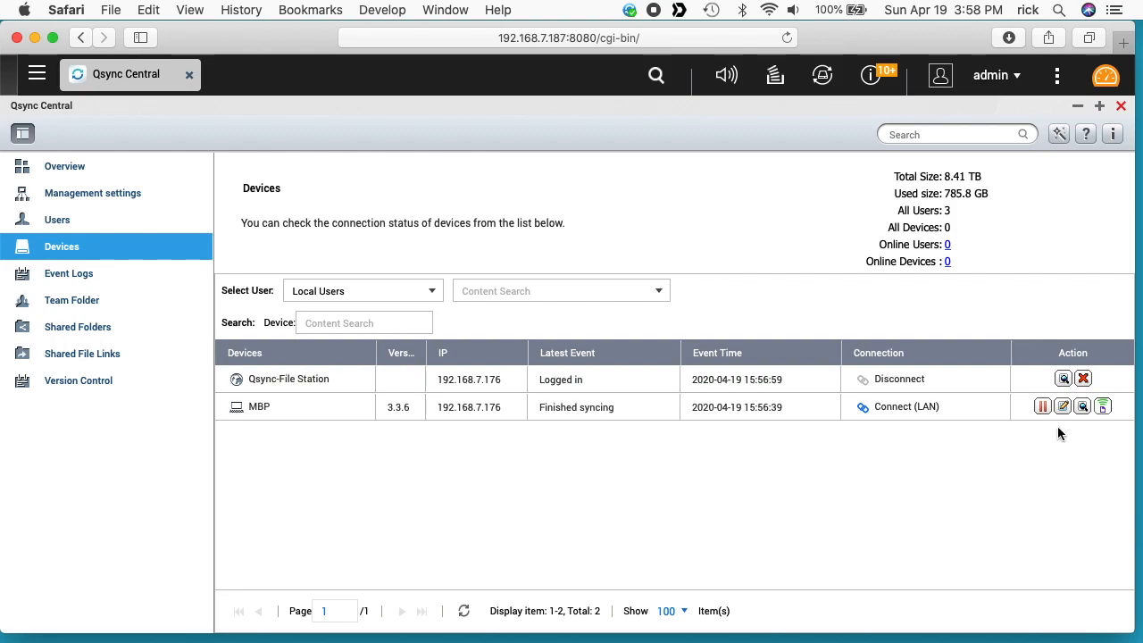
Review the MBP's Synchronize, Policy and Mails settings, then close Qsync Central to the QTS desktop
{"action": "left_click", "coordinate": [1063, 408]}
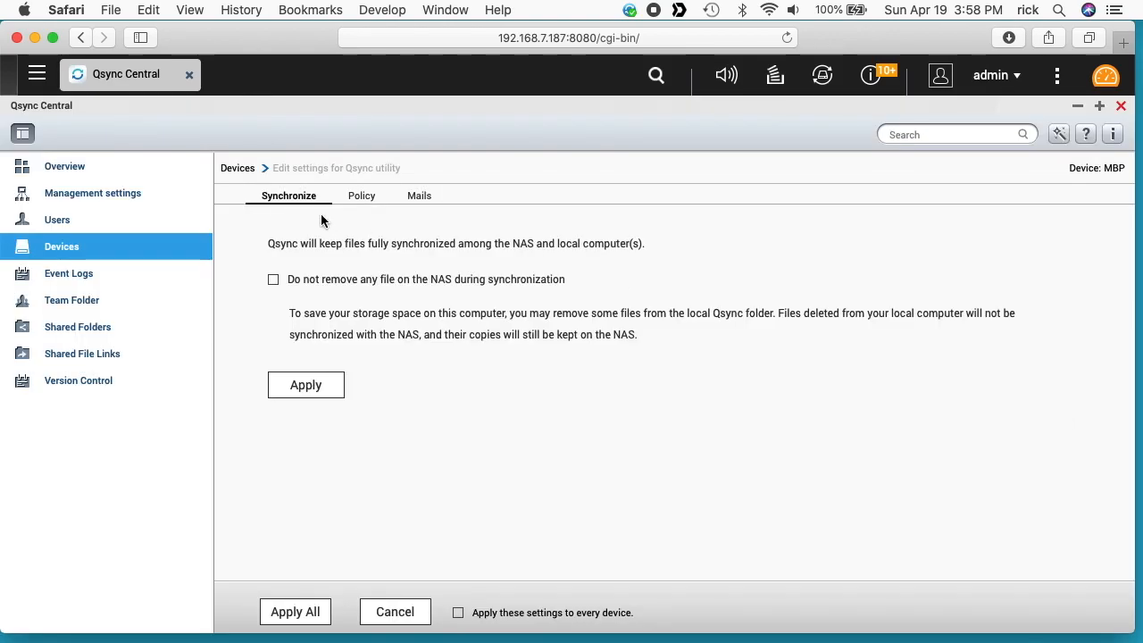
{"action": "mouse_move", "coordinate": [288, 200]}
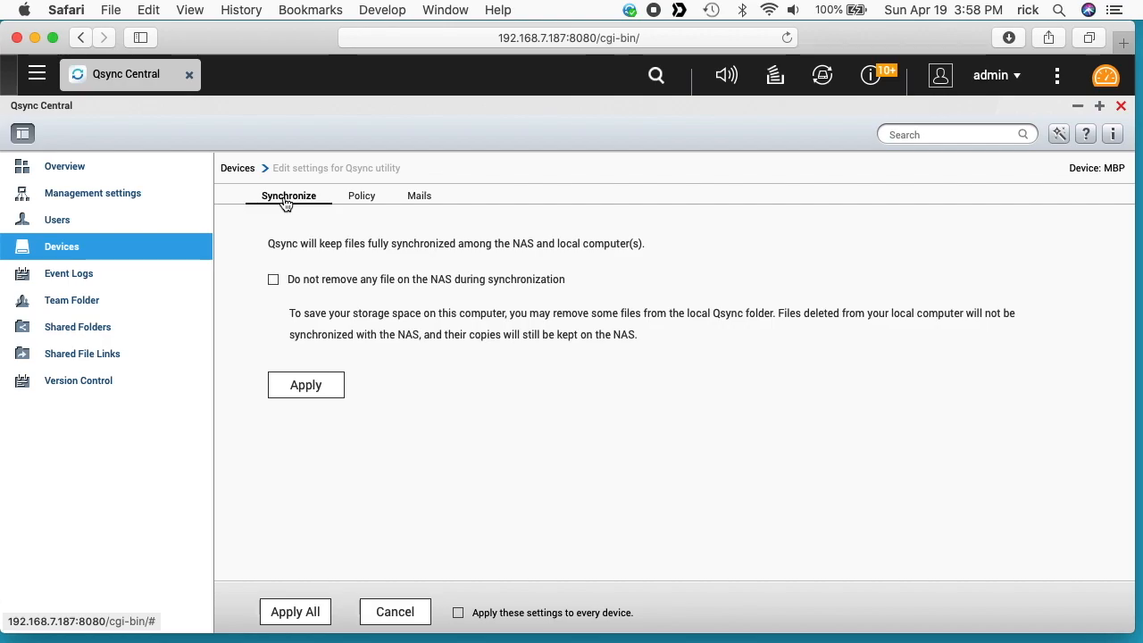
{"action": "mouse_move", "coordinate": [419, 206]}
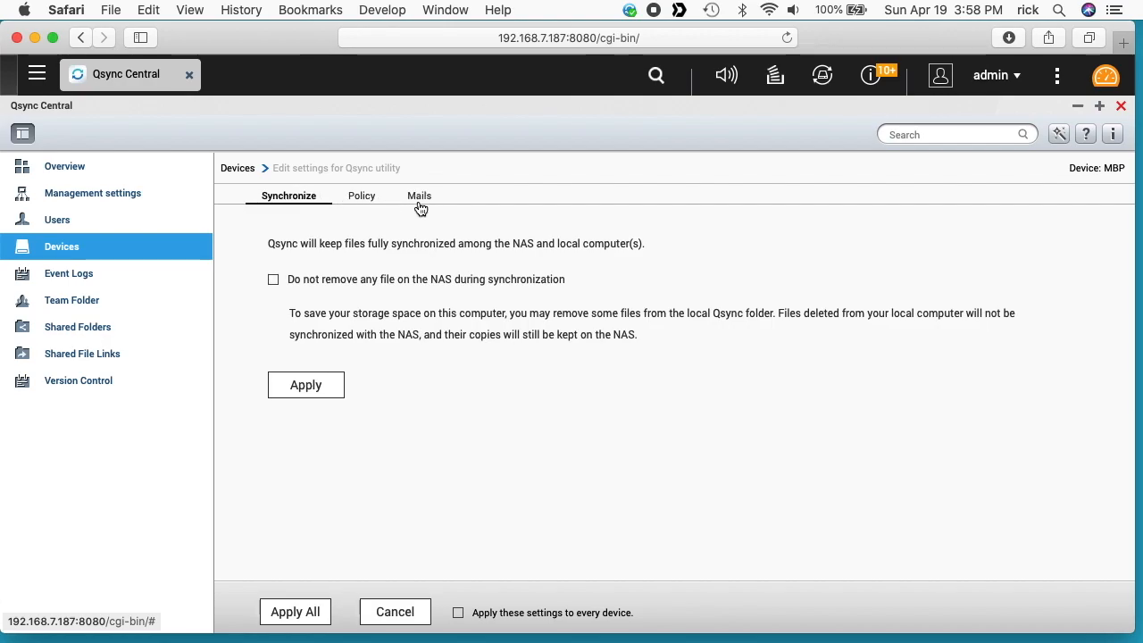
{"action": "left_click", "coordinate": [1122, 106]}
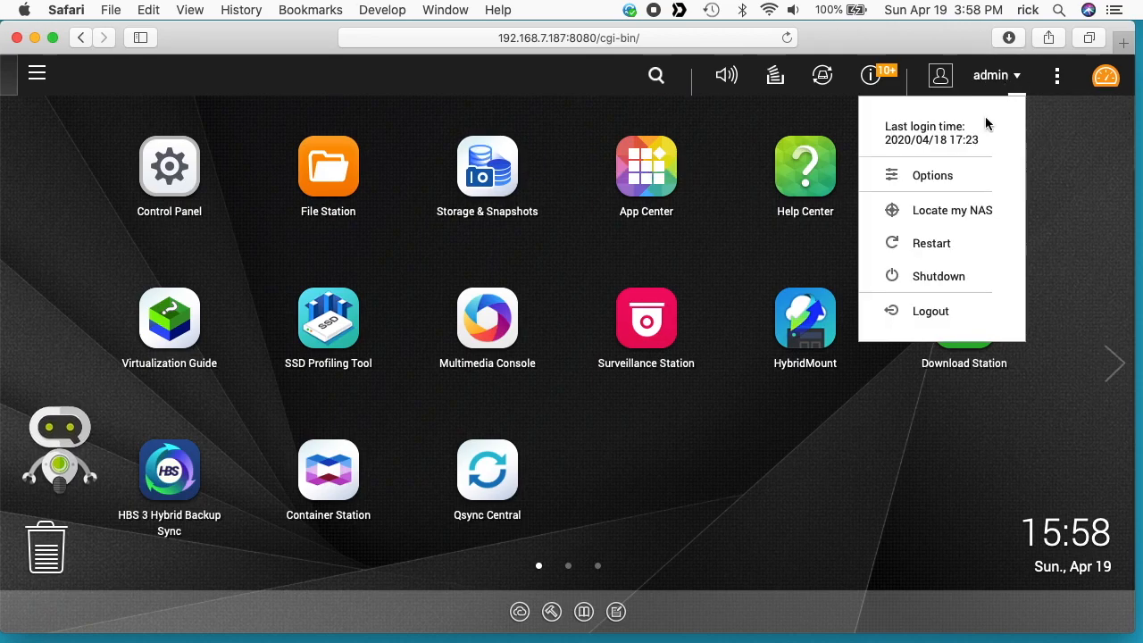
Sign out of admin, sign in as rick and browse to the Qsync folder in File Station
{"action": "left_click", "coordinate": [804, 165]}
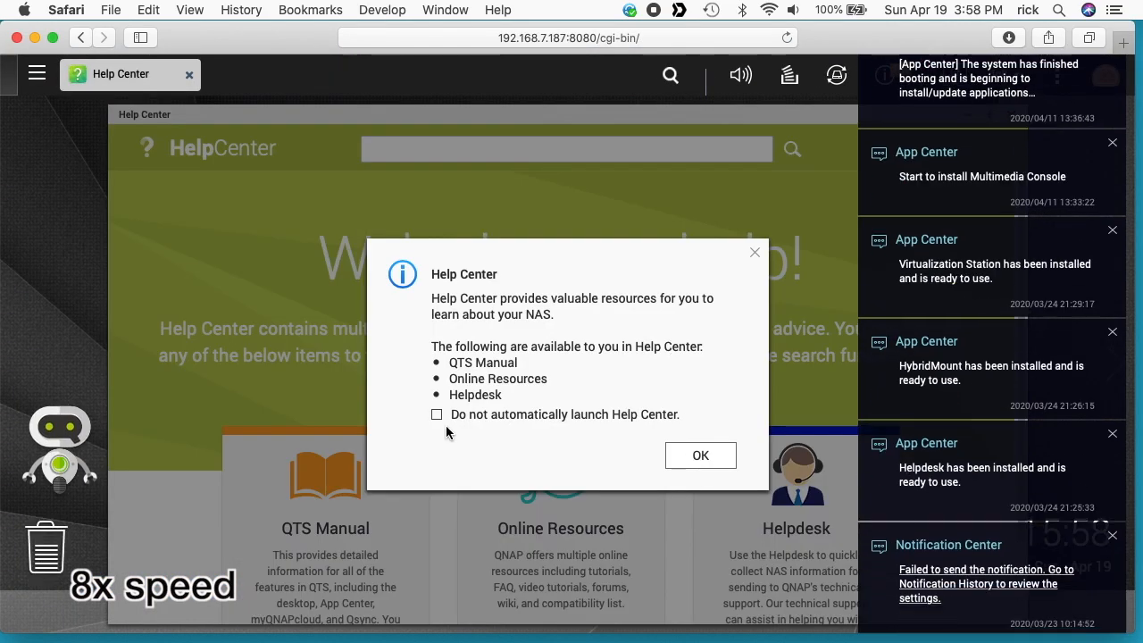
{"action": "left_click", "coordinate": [700, 455]}
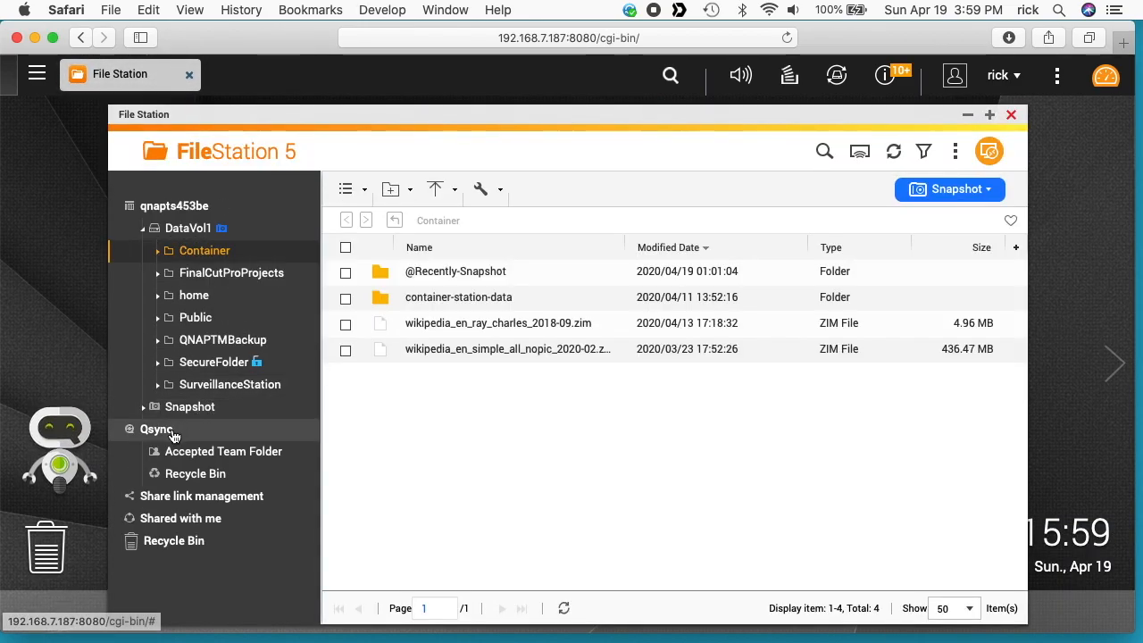
{"action": "left_click", "coordinate": [157, 429]}
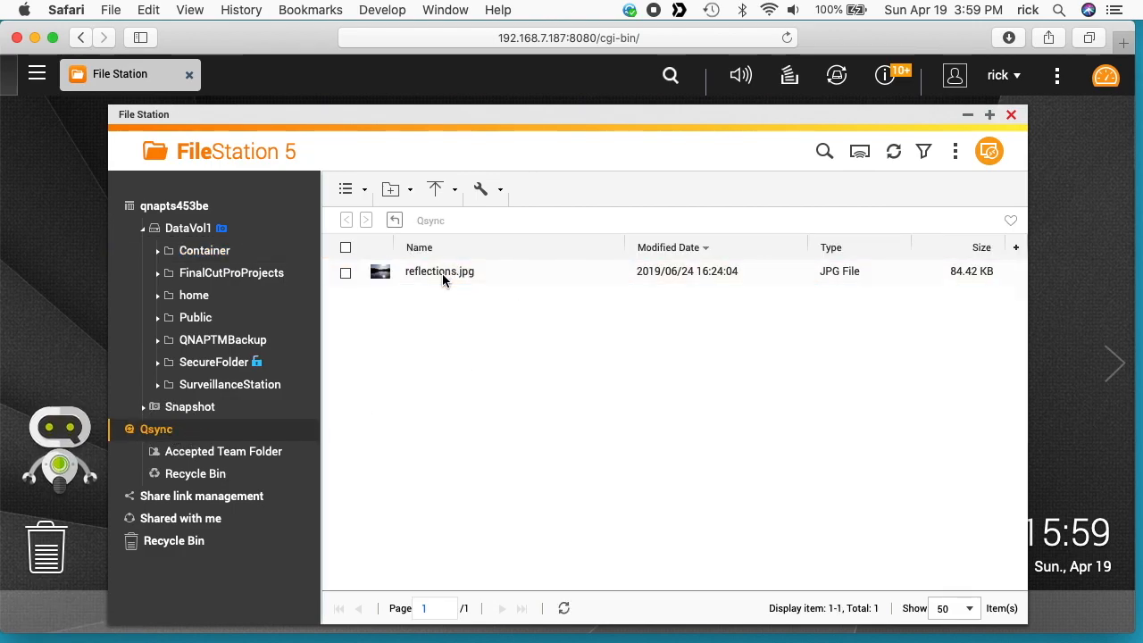
Preview reflections.jpg in the Qsync folder, then close the viewer and File Station
{"action": "double_click", "coordinate": [439, 271]}
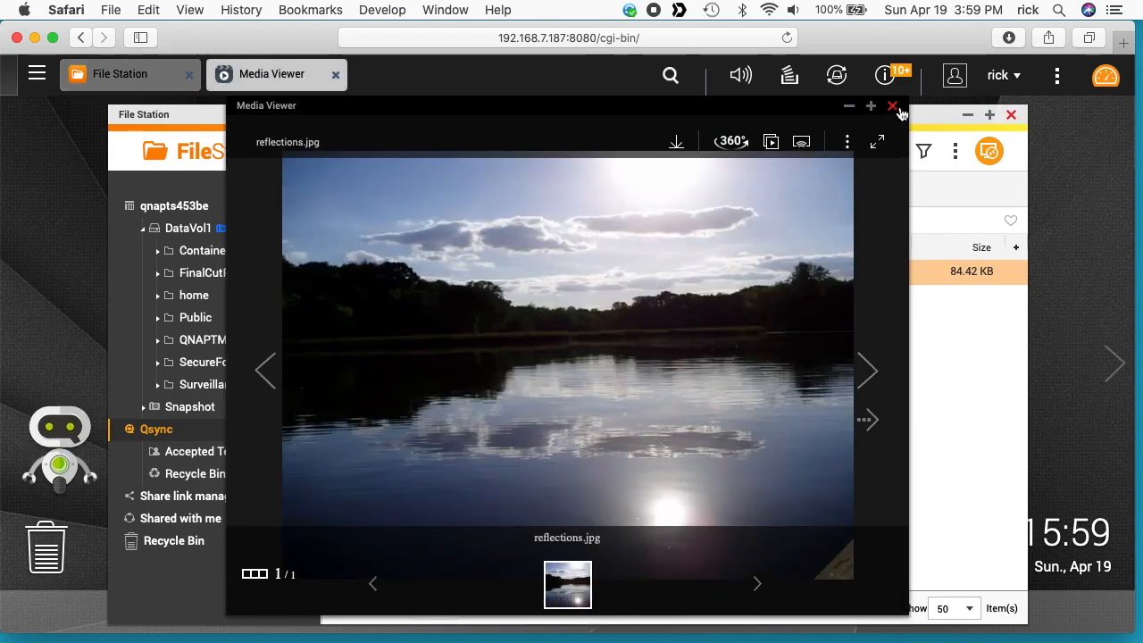
{"action": "left_click", "coordinate": [892, 107]}
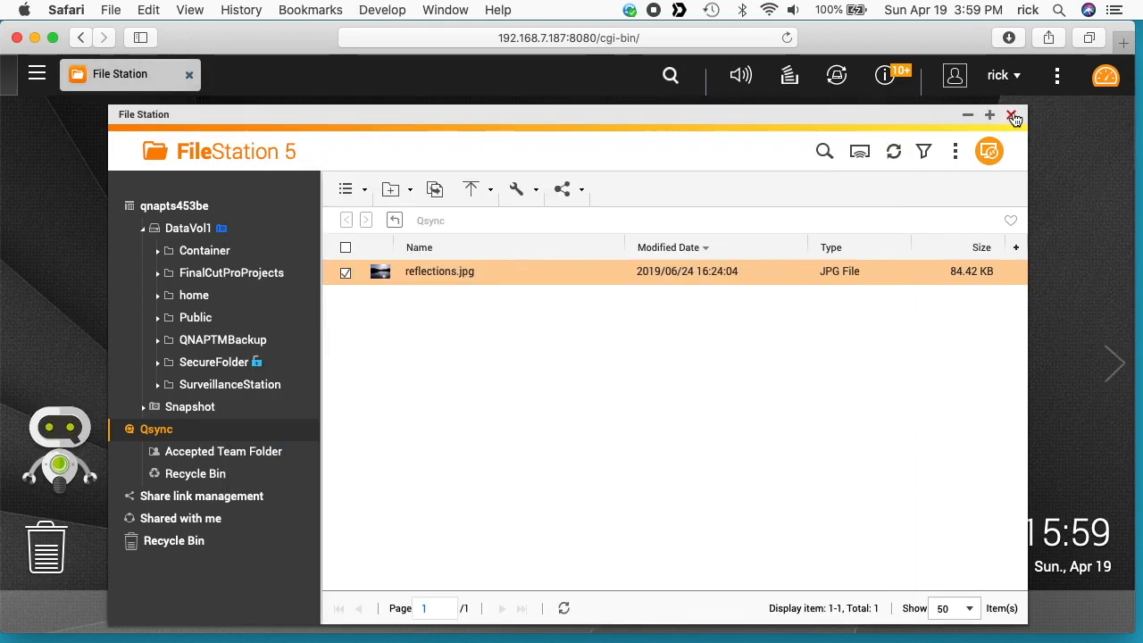
{"action": "left_click", "coordinate": [1014, 116]}
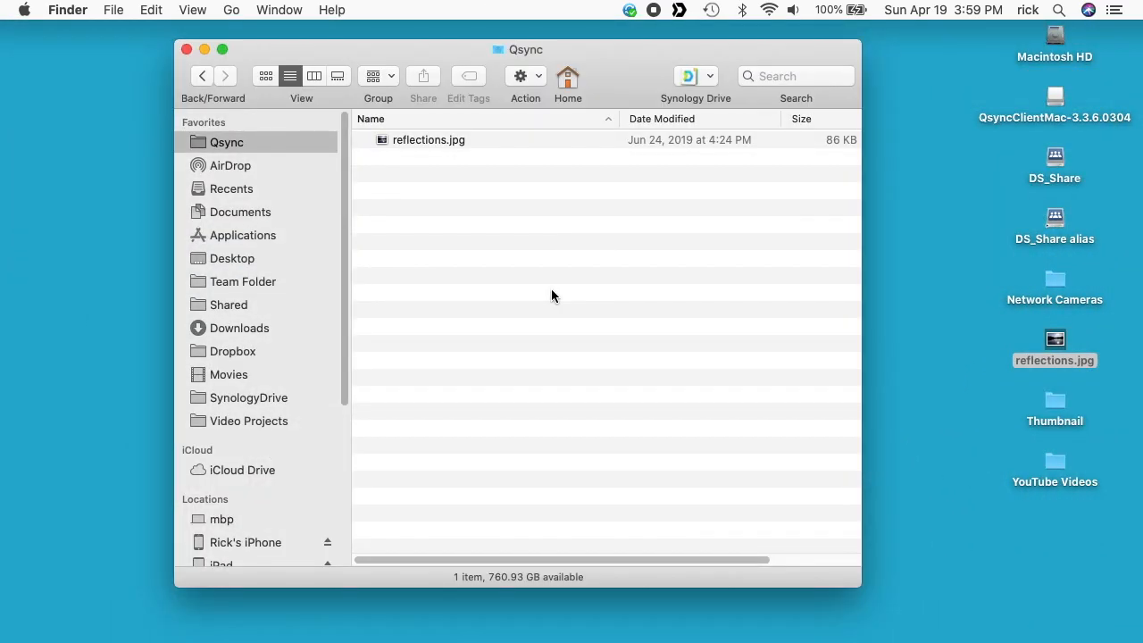
{"action": "mouse_move", "coordinate": [539, 282]}
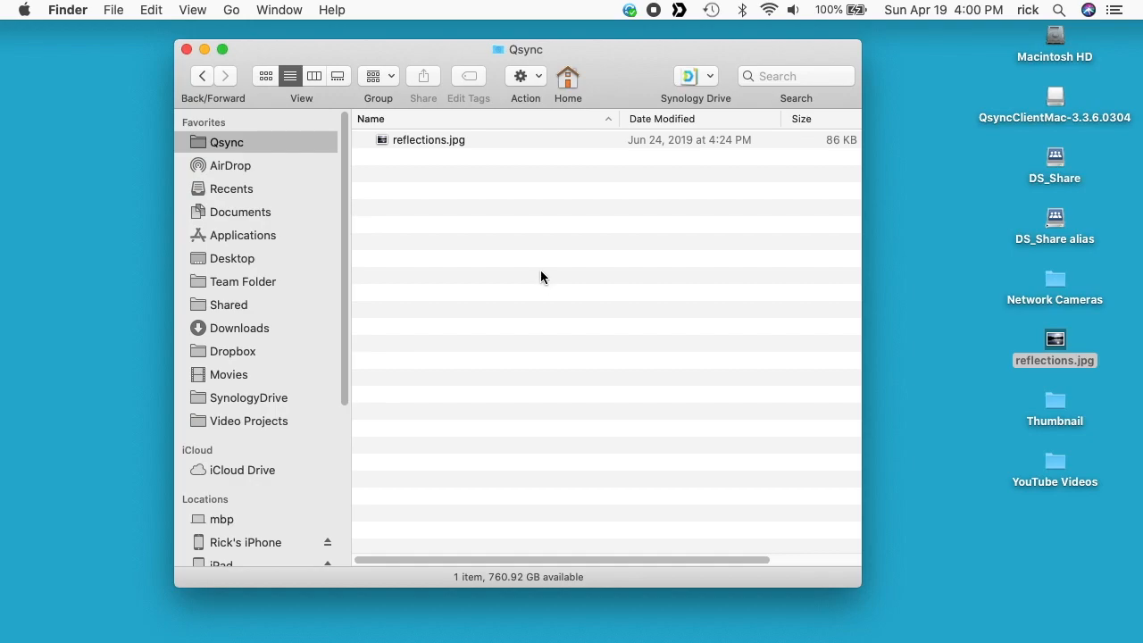
{"action": "mouse_move", "coordinate": [614, 198]}
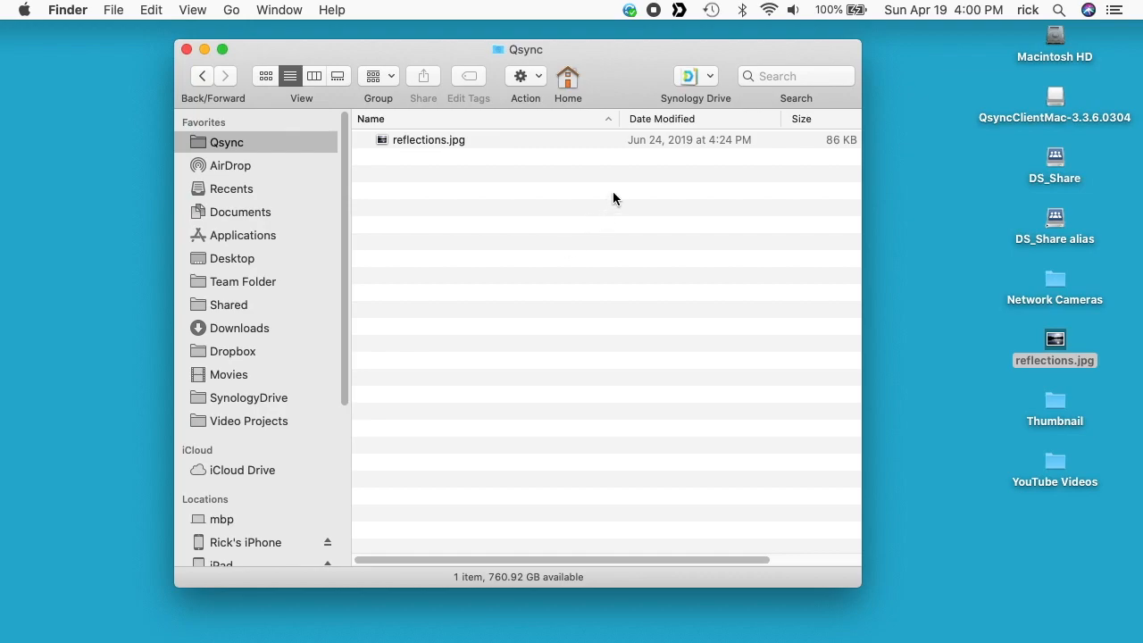